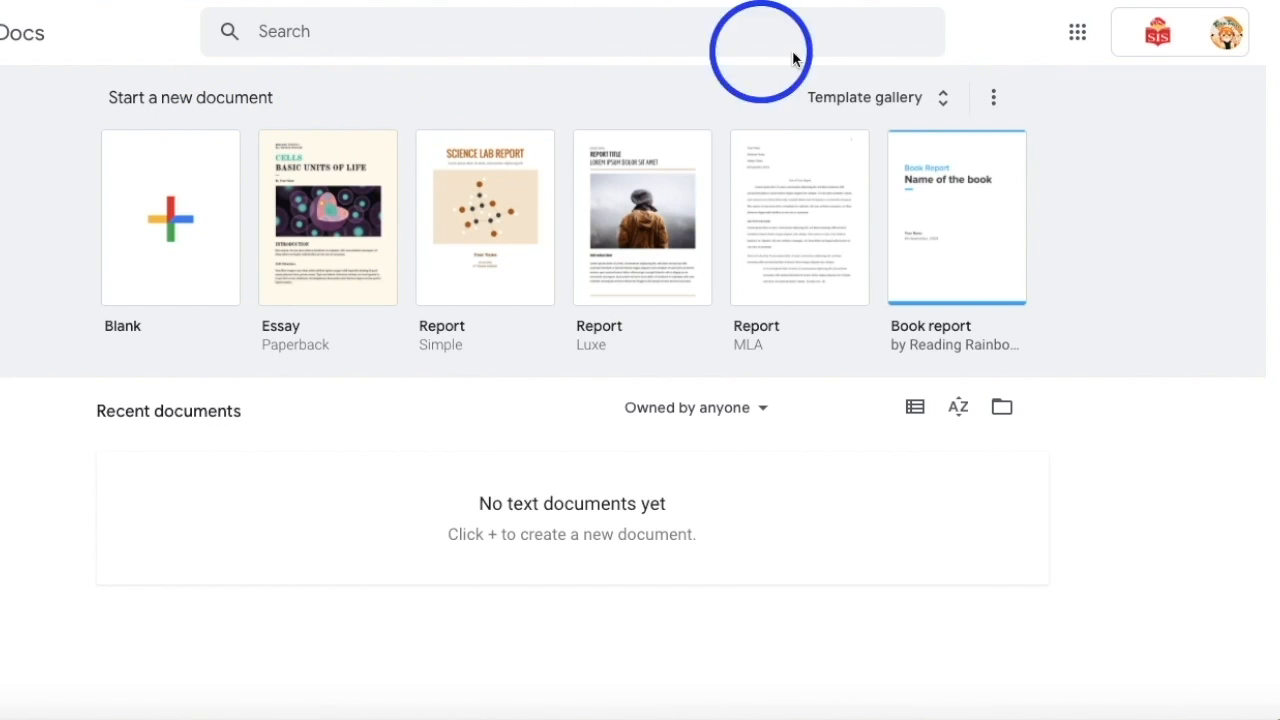
mouse_move(942, 100)
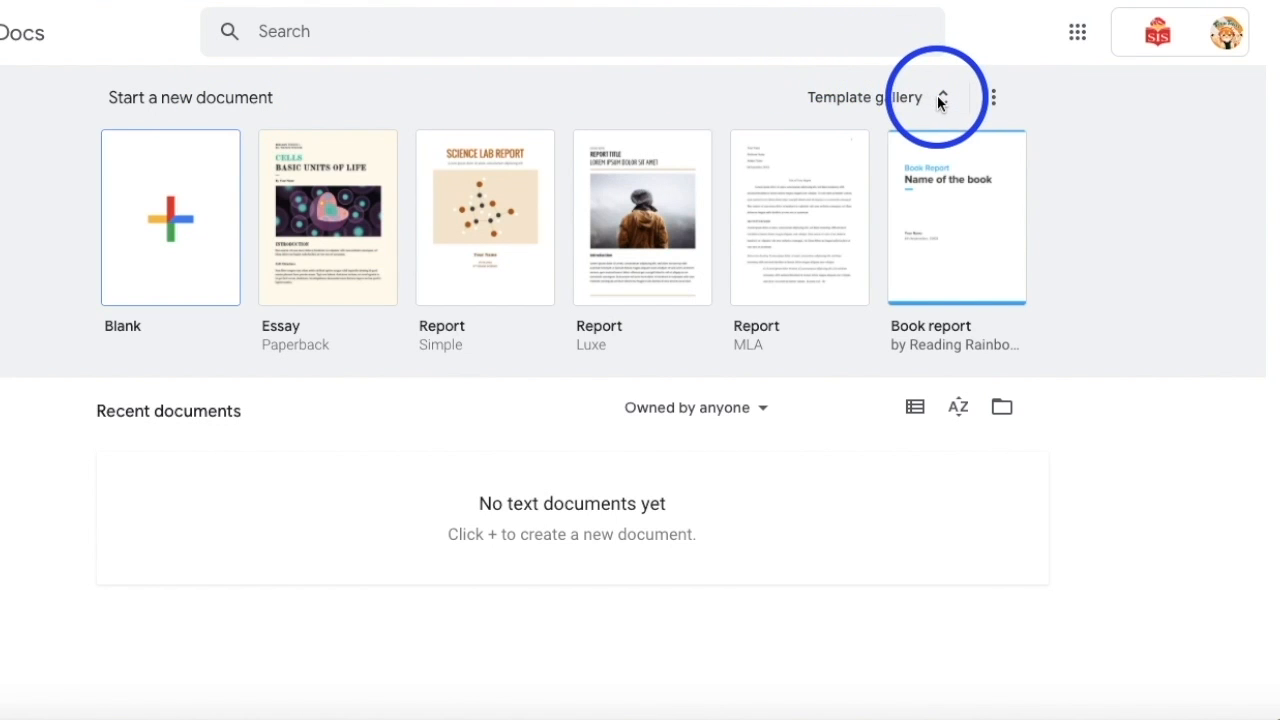
Expand the Template gallery and browse the General templates (letters, CVs, proposals, brochures, newsletters).
click(948, 96)
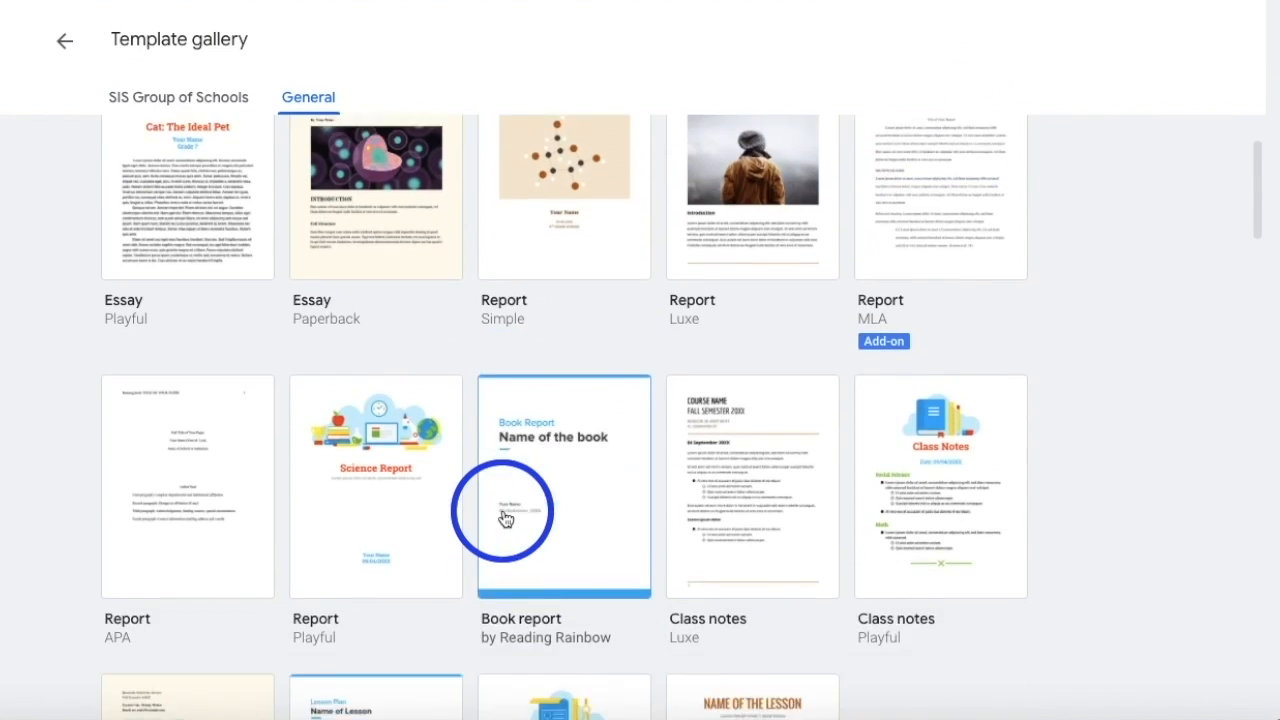
scroll(down, 3)
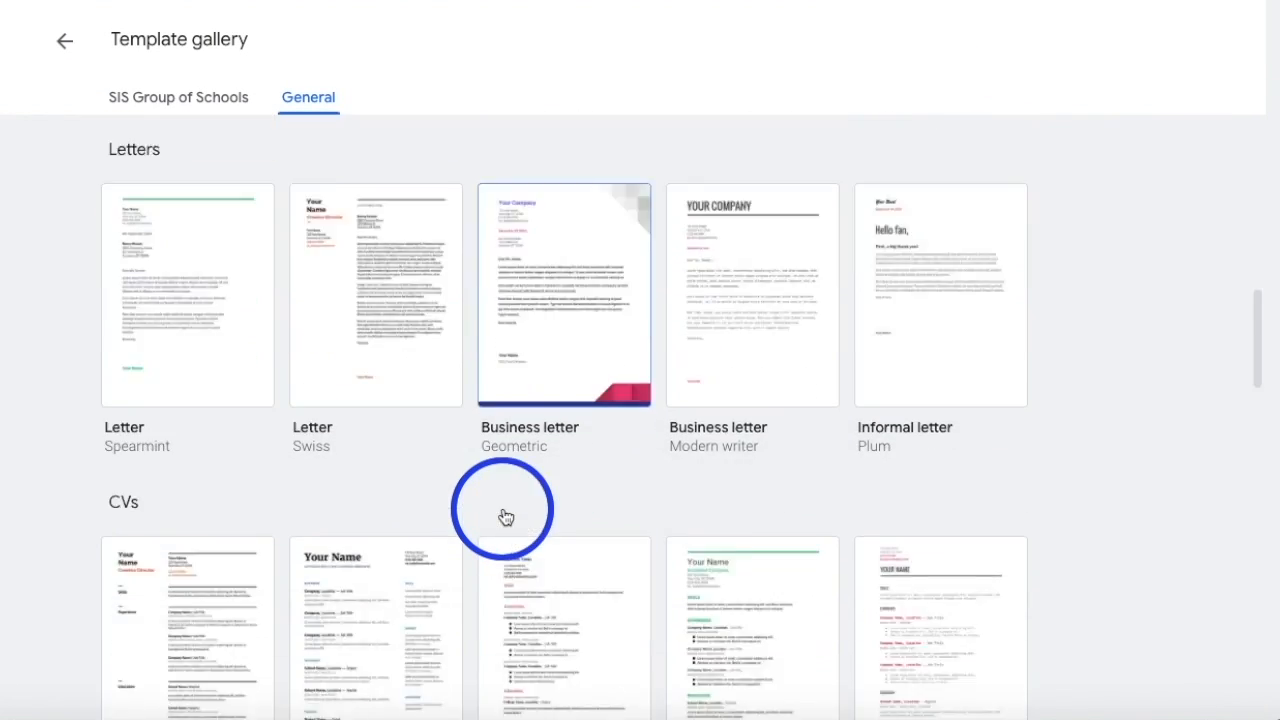
scroll(down, 3)
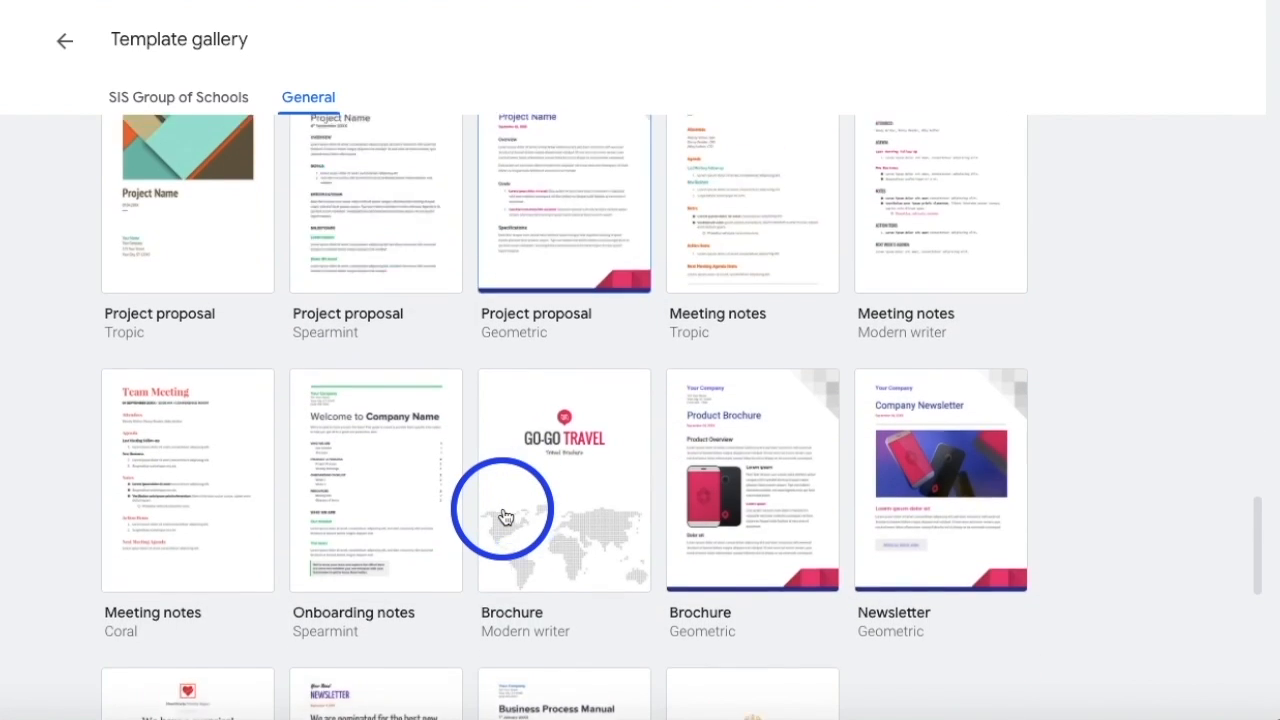
scroll(down, 3)
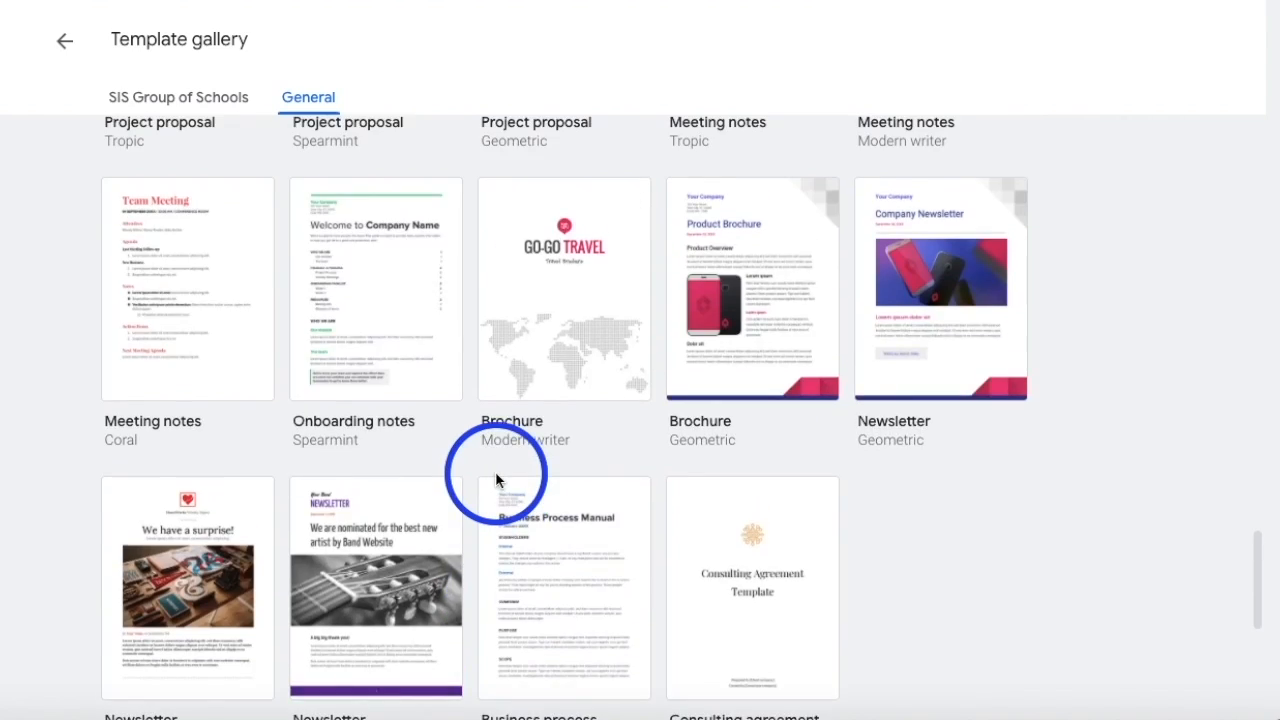
scroll(down, 3)
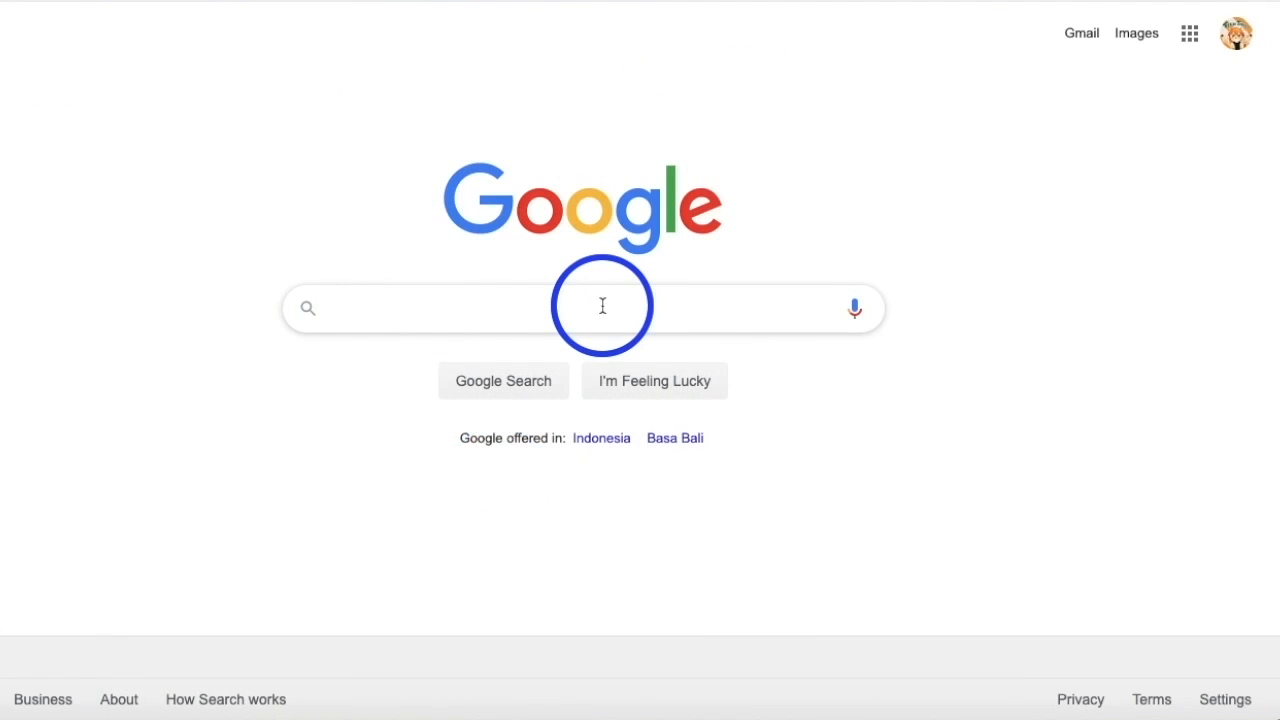
Search Google for 'google docs temp', reach the Superside templates article and its resume designs.
text(google docs temp)
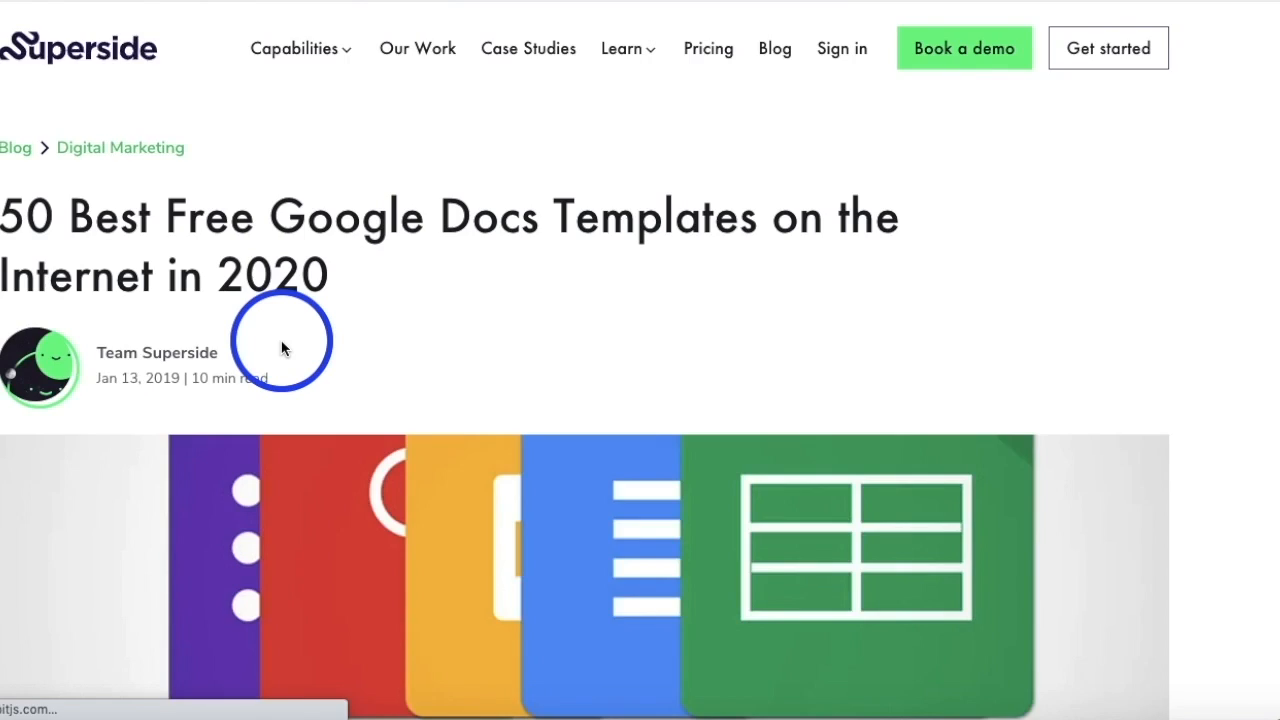
scroll(down, 3)
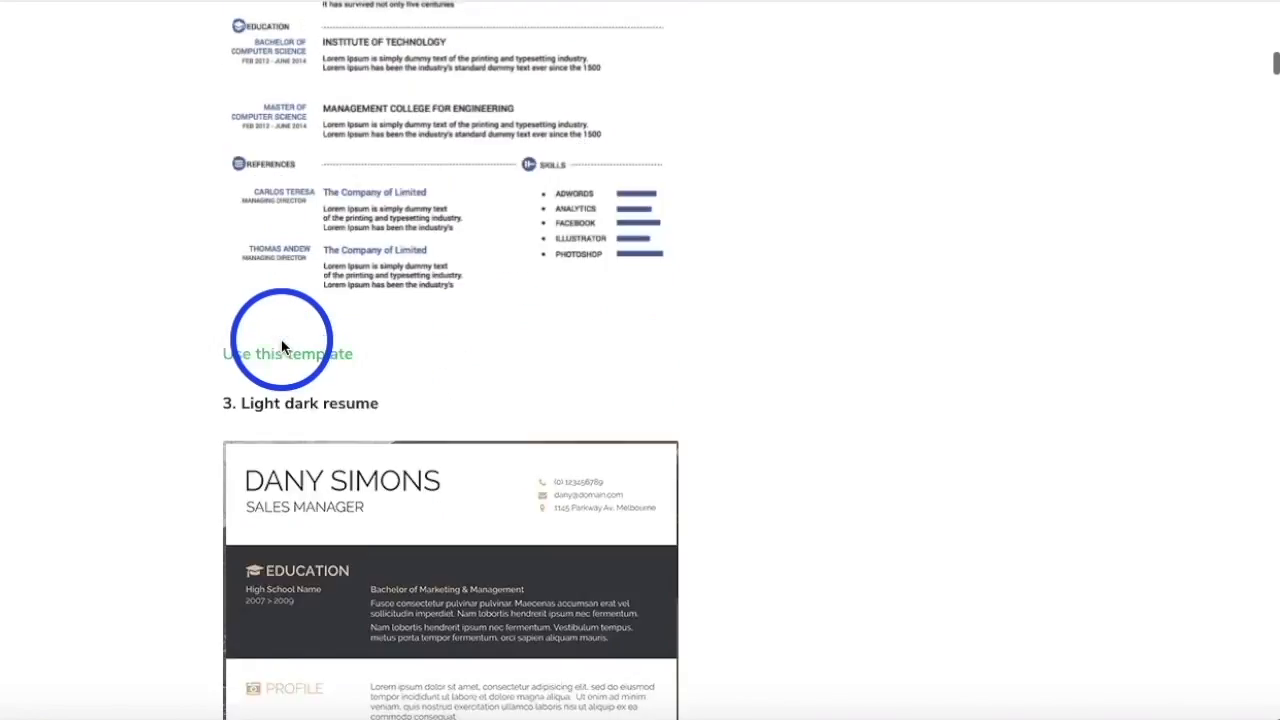
click(288, 352)
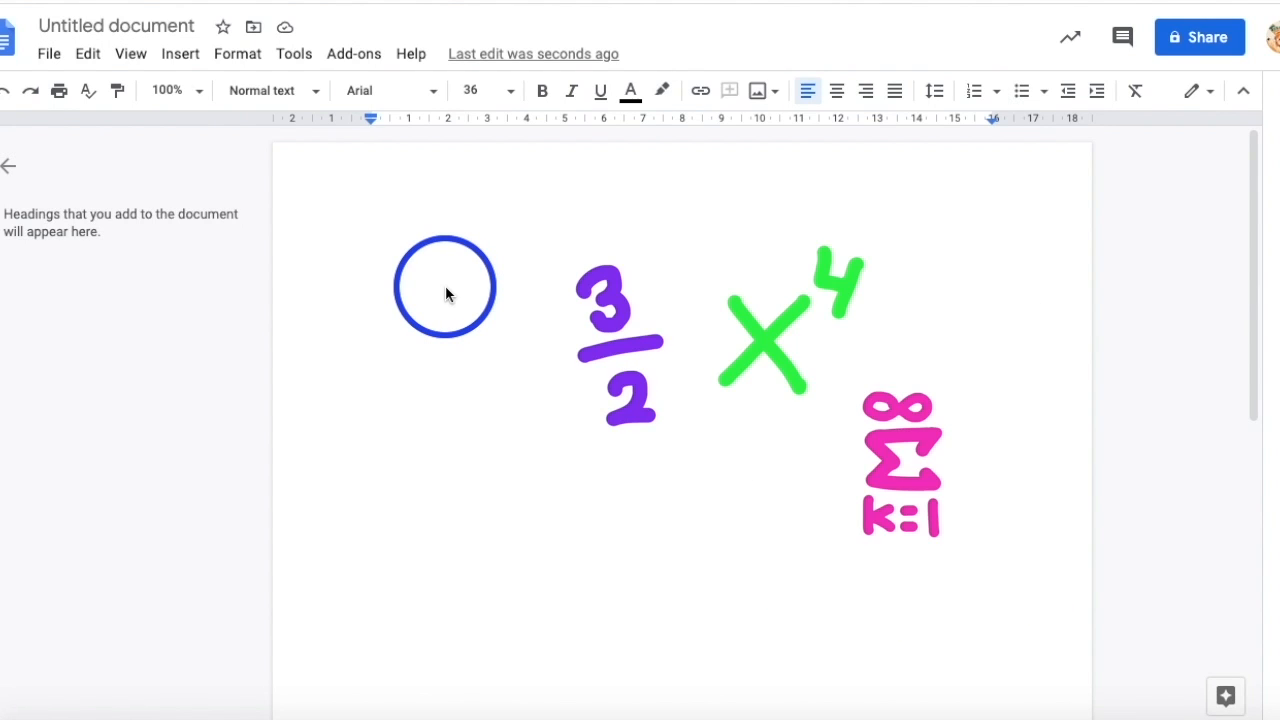
Return to Google Docs with a new blank Untitled document ready for content.
drag(444, 288, 328, 210)
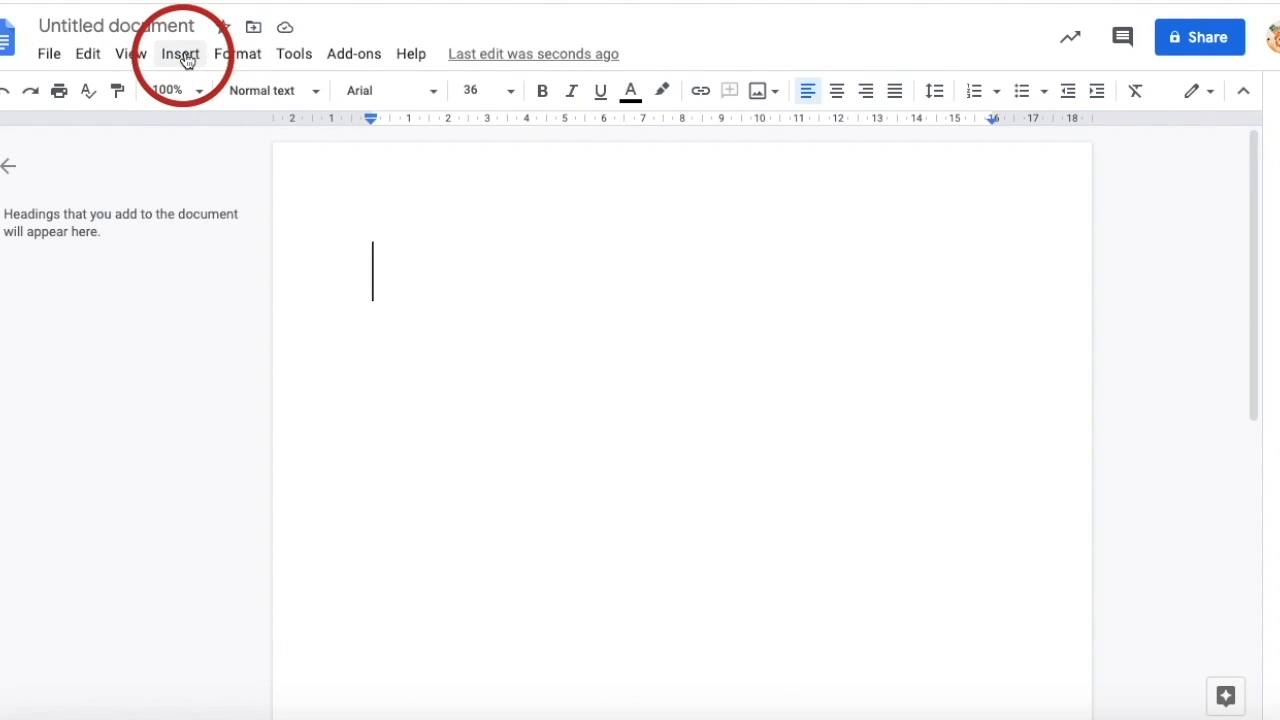
Insert an equation containing the fraction 3 over 4 via Insert > Equation.
click(180, 52)
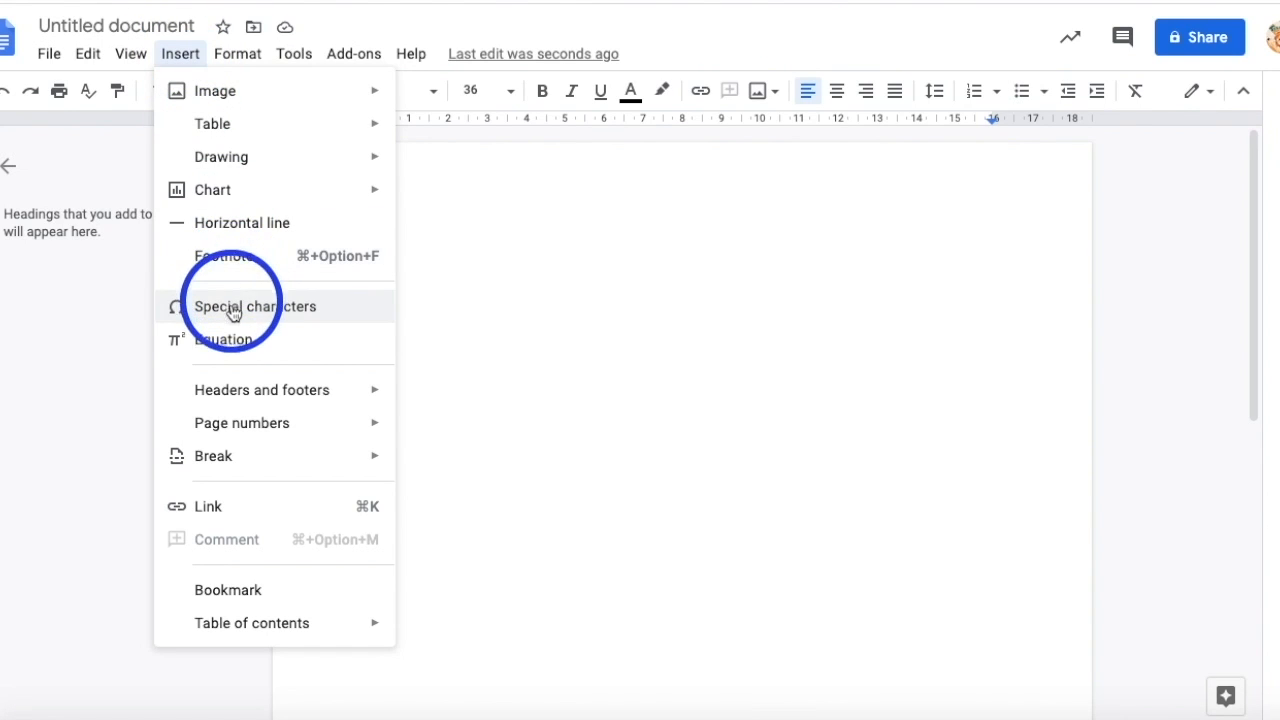
click(224, 340)
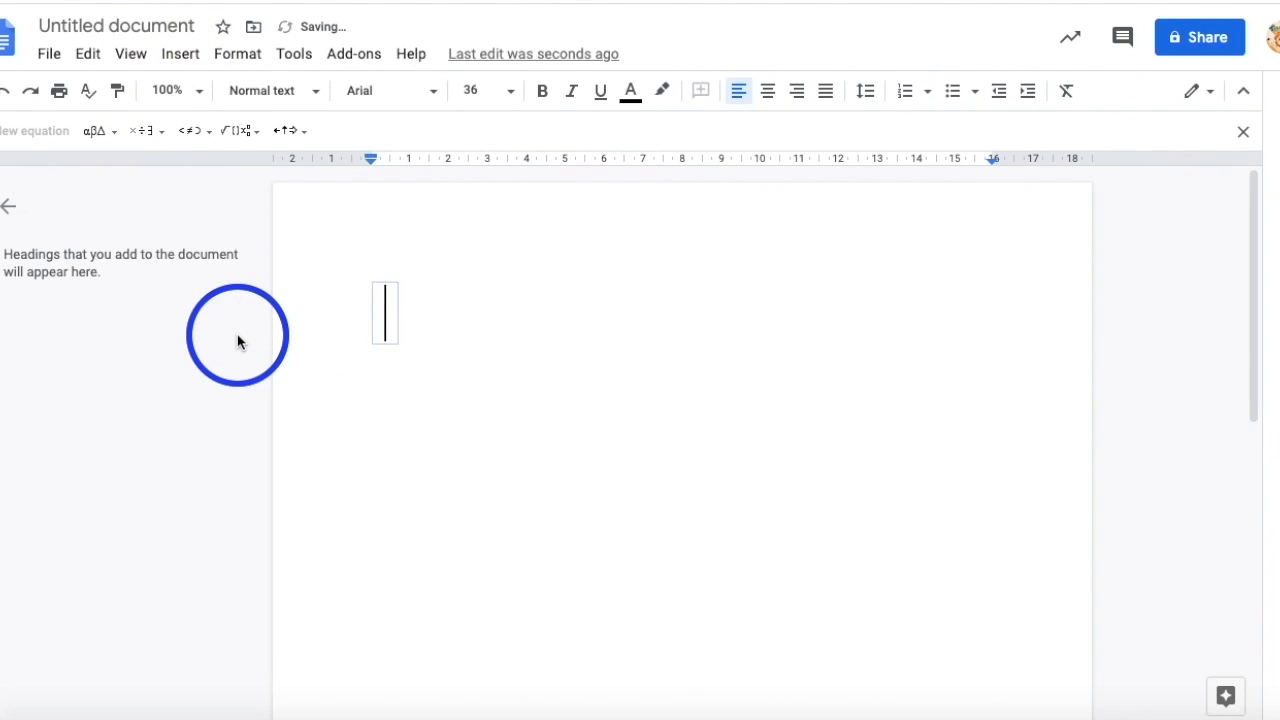
mouse_move(216, 196)
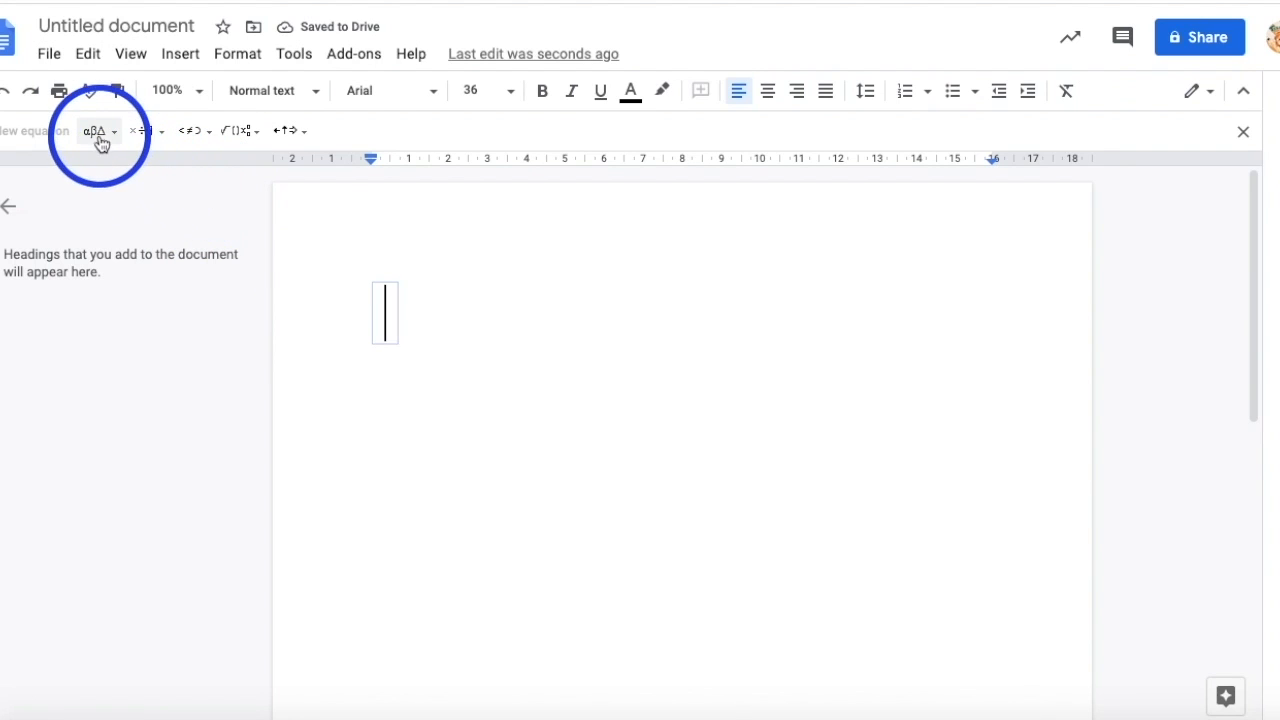
mouse_move(96, 136)
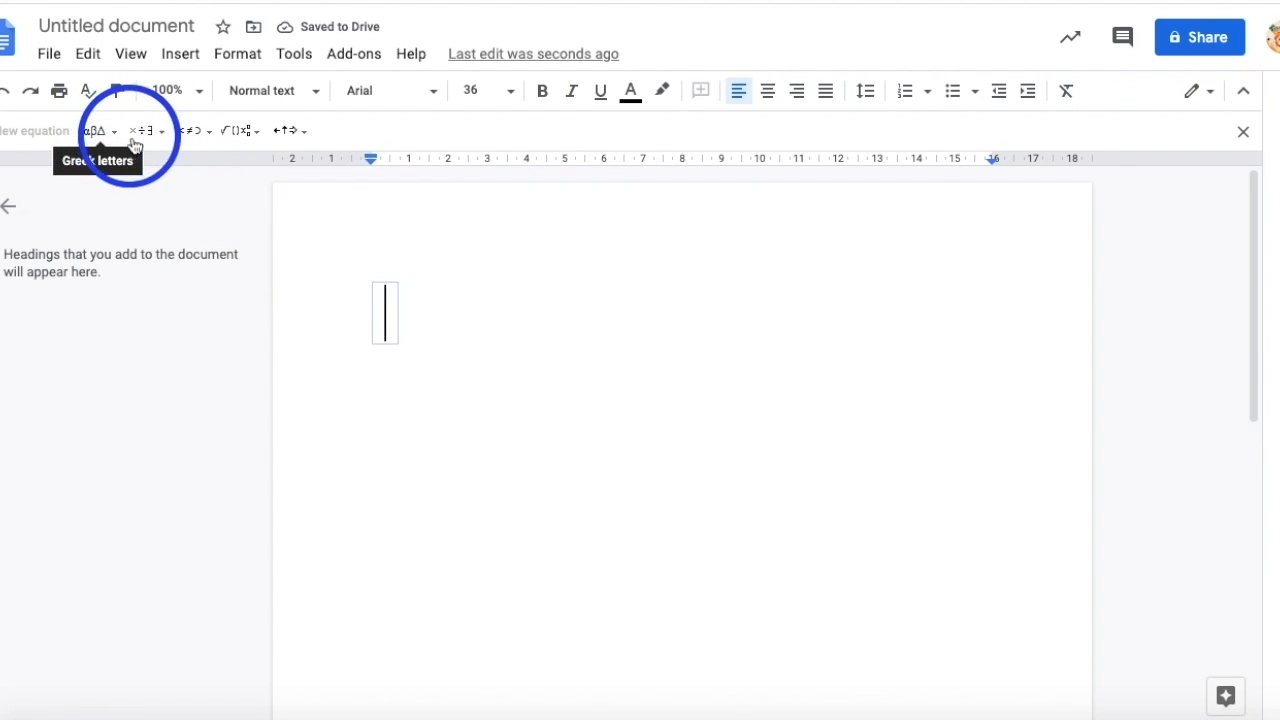
mouse_move(190, 132)
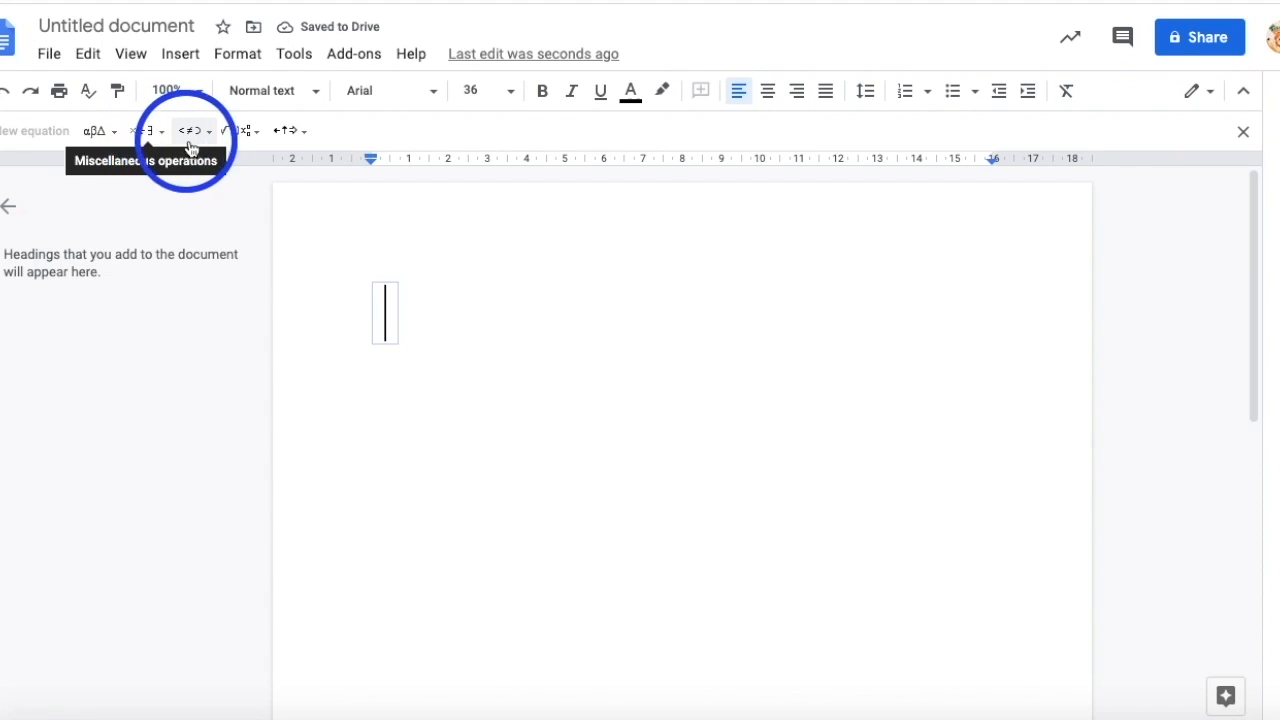
mouse_move(244, 132)
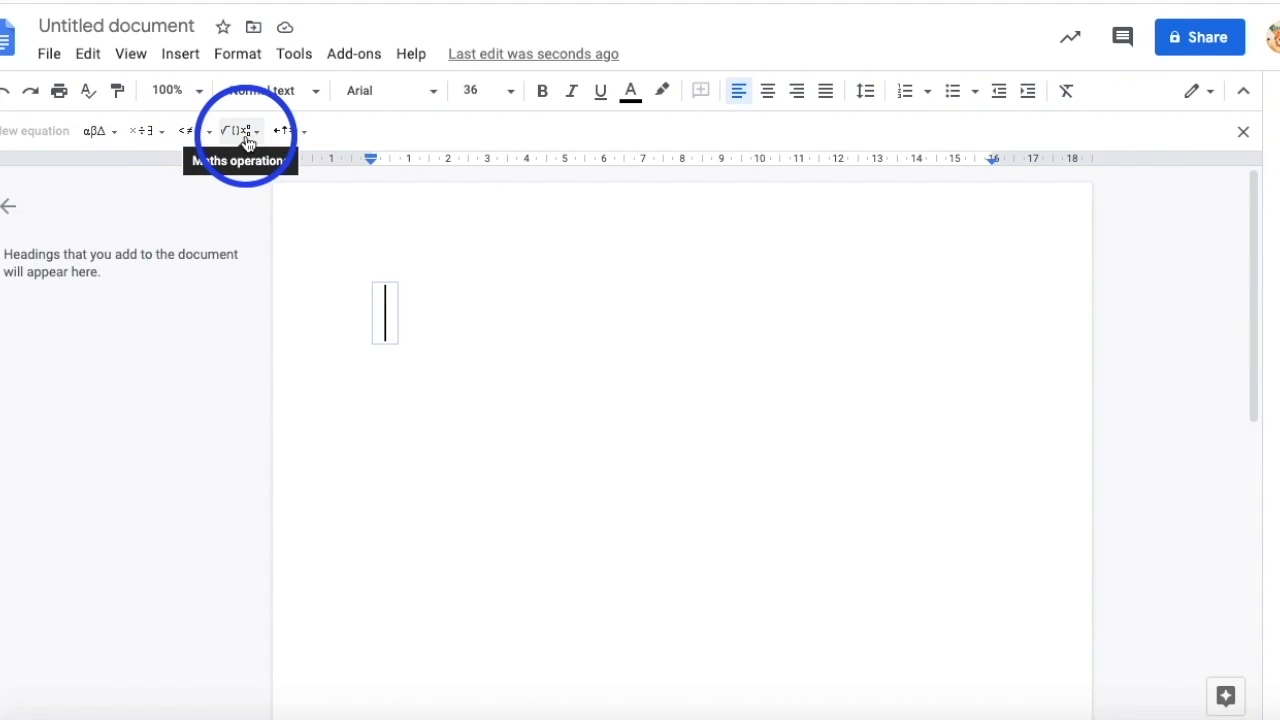
mouse_move(284, 132)
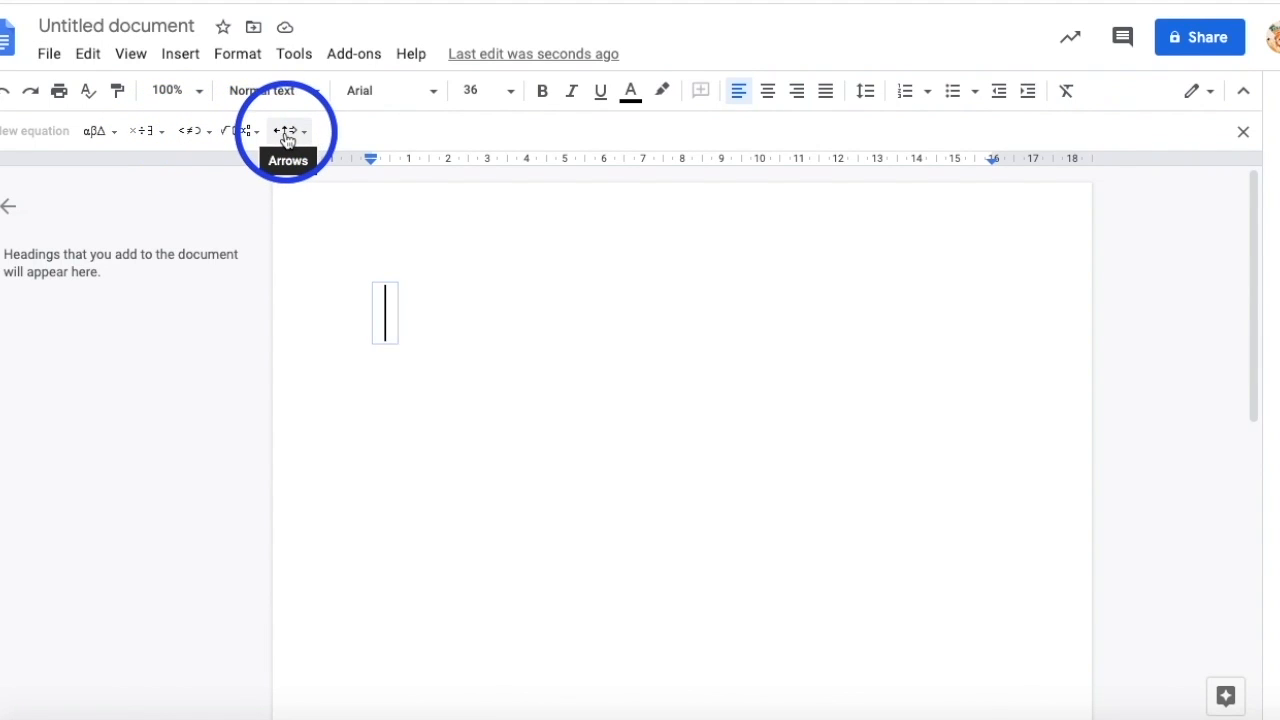
click(240, 130)
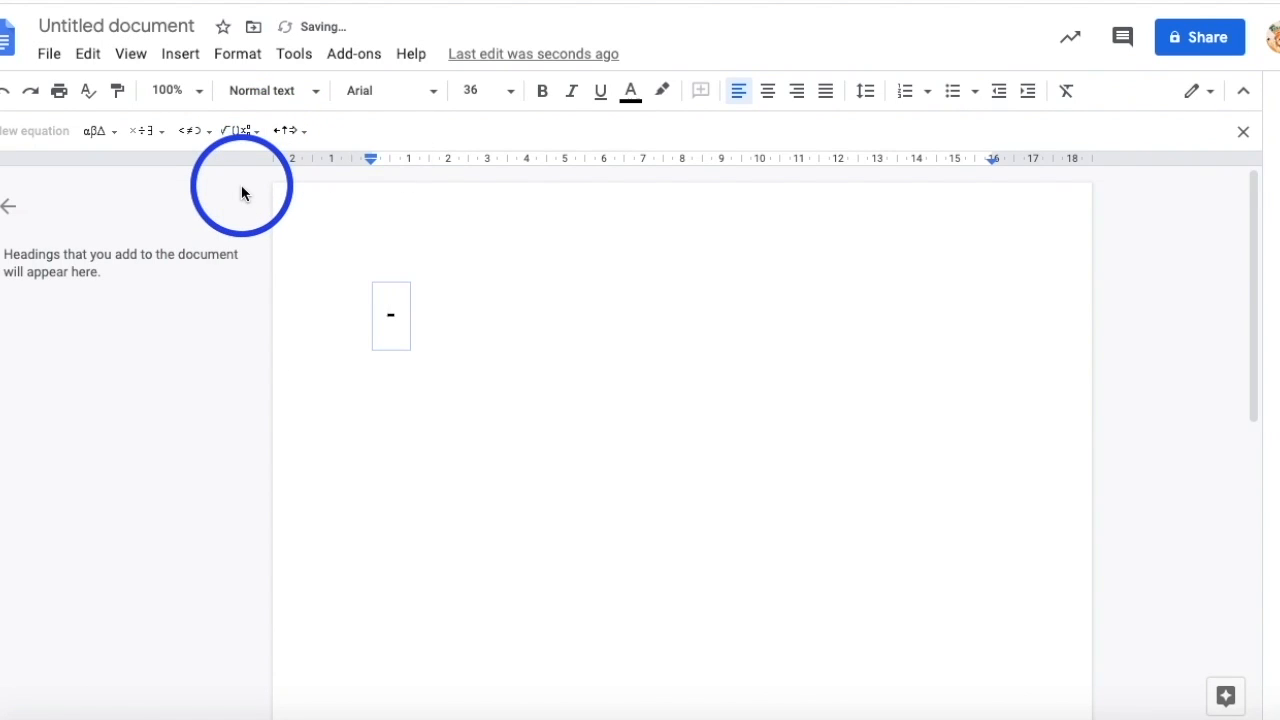
text(3)
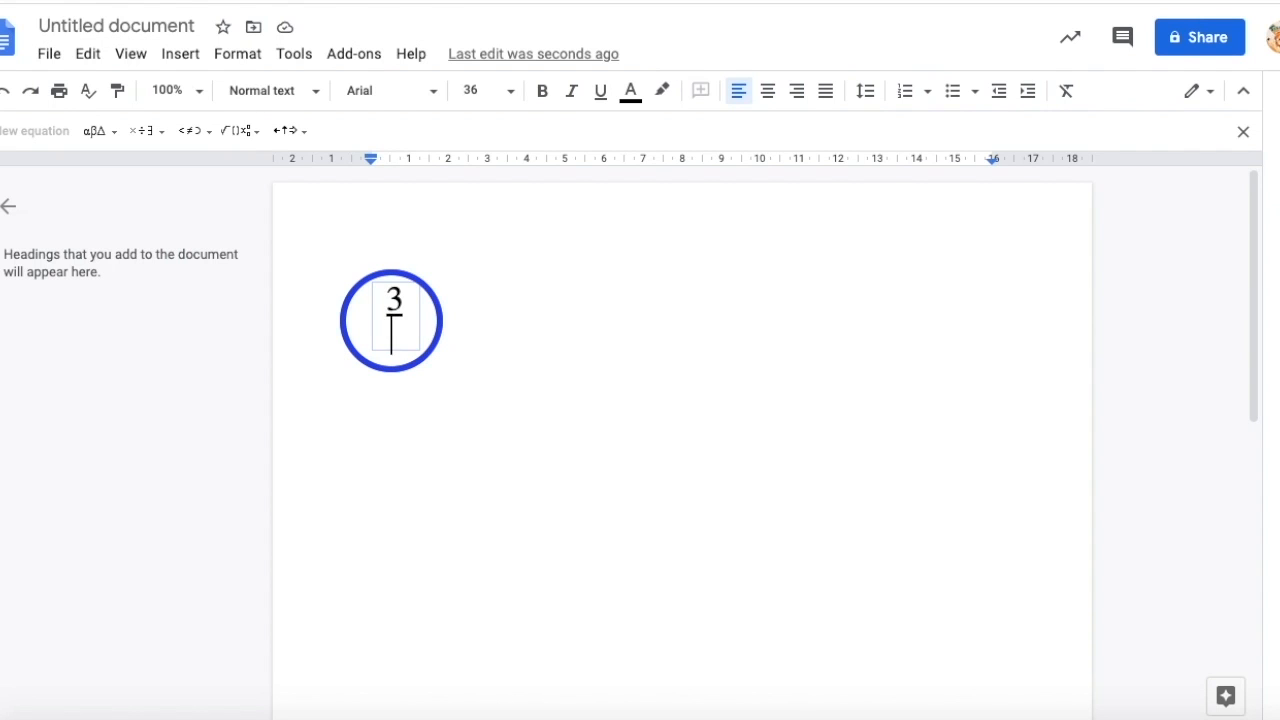
text(4)
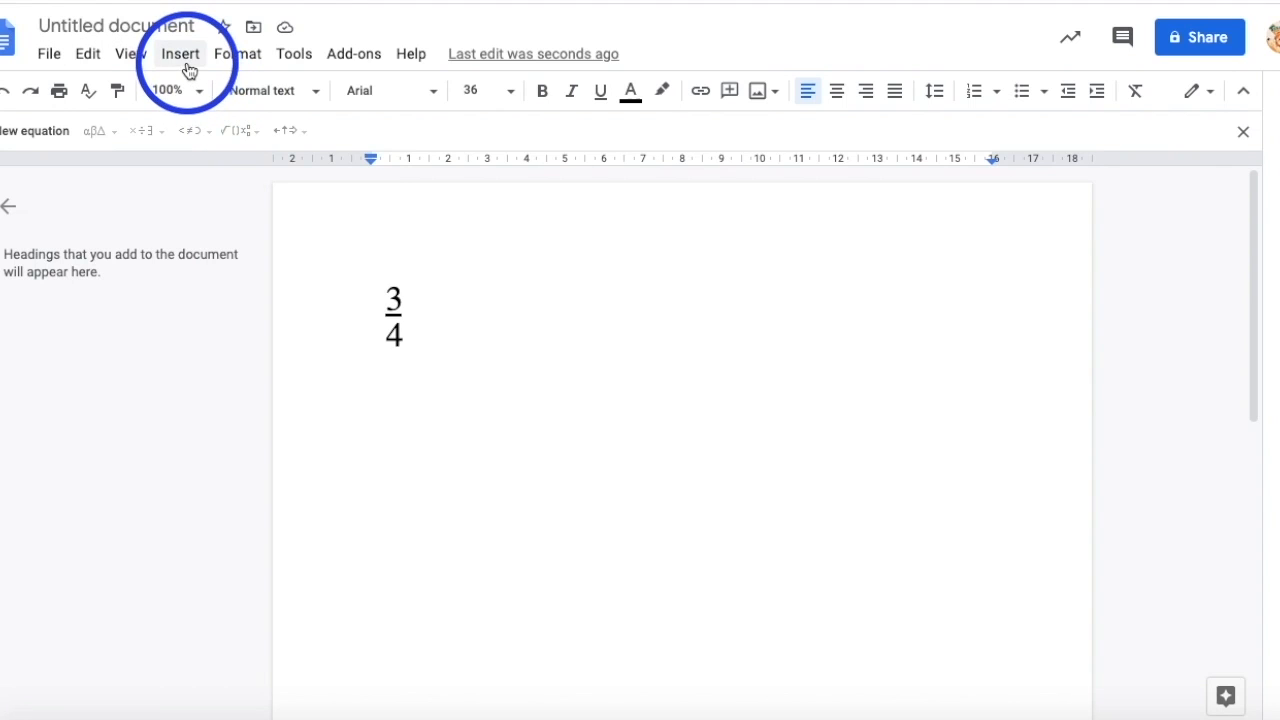
Bring up the Special characters picker and switch its listing from Search Results to Categories.
click(180, 52)
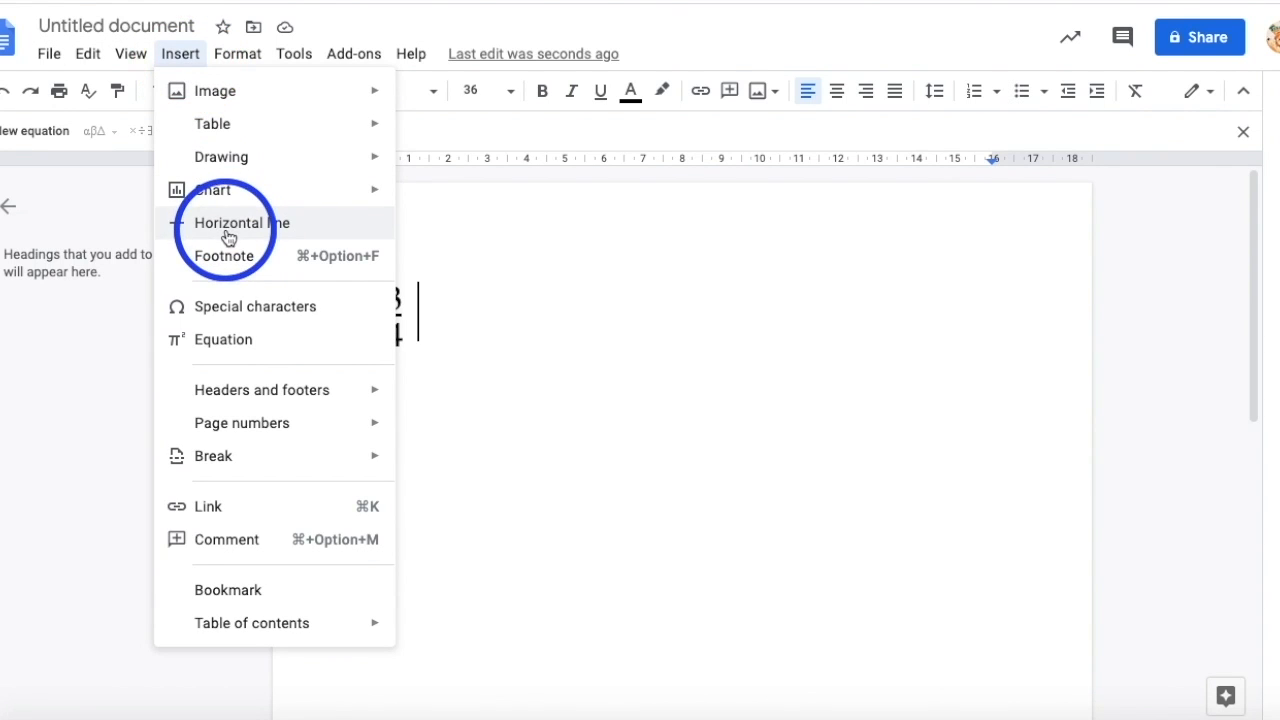
click(256, 306)
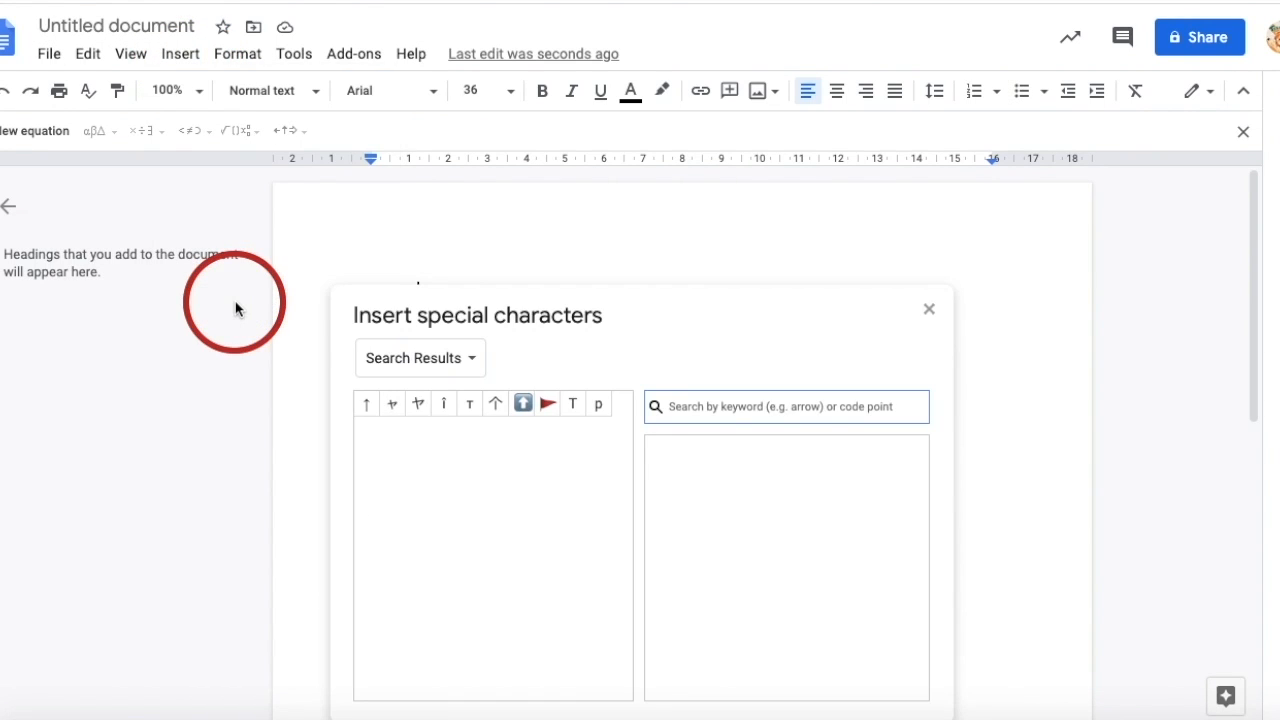
click(418, 356)
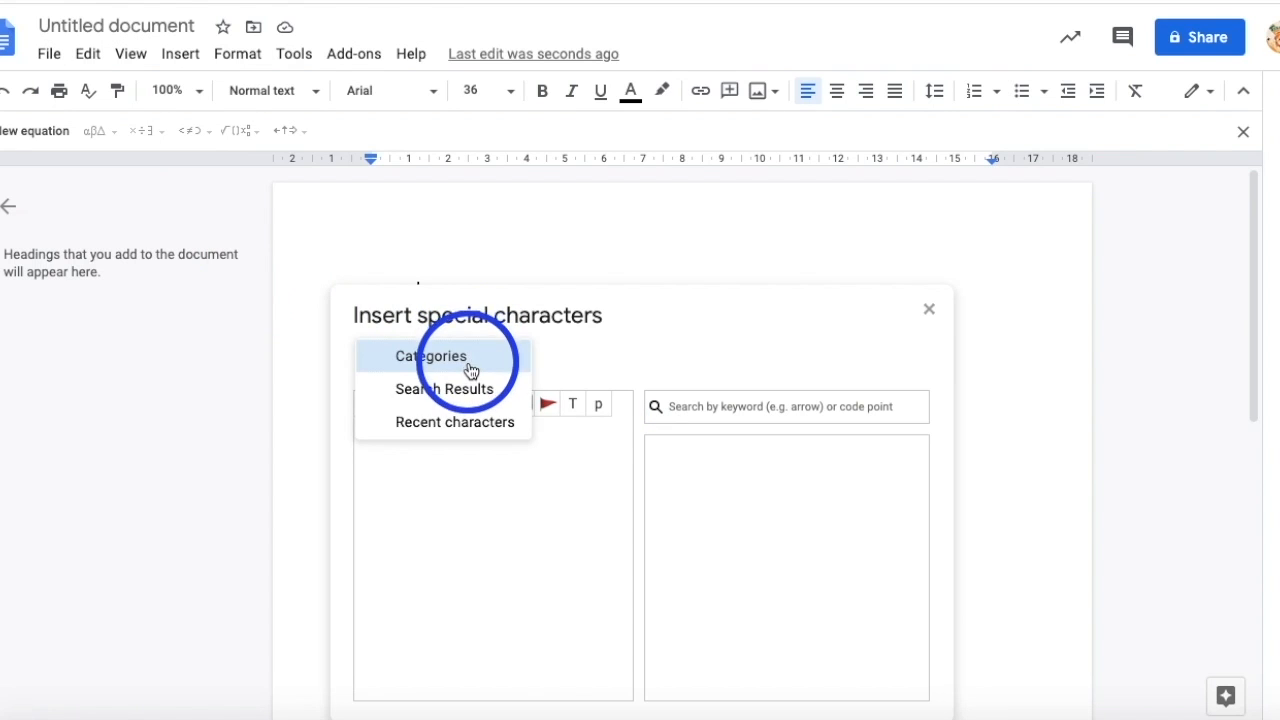
click(432, 356)
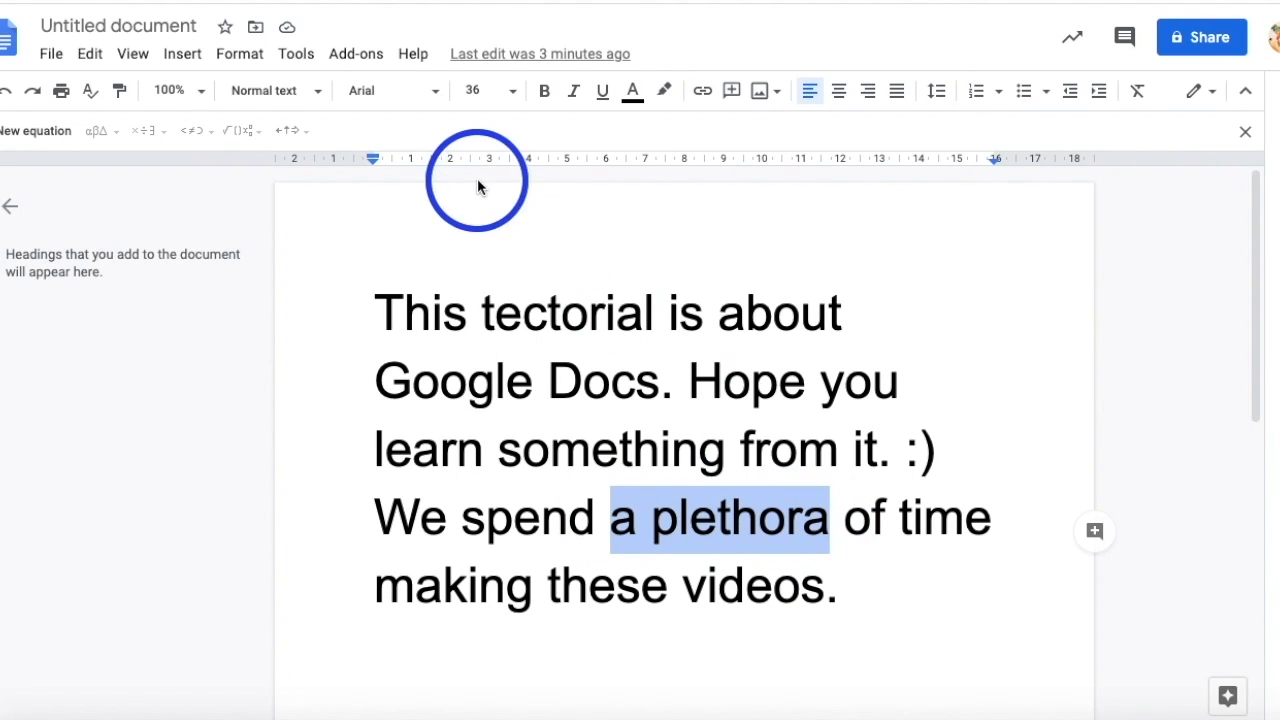
Look up 'a plethora' in Tools > Dictionary, then search the dictionary for 'formidable'.
click(296, 52)
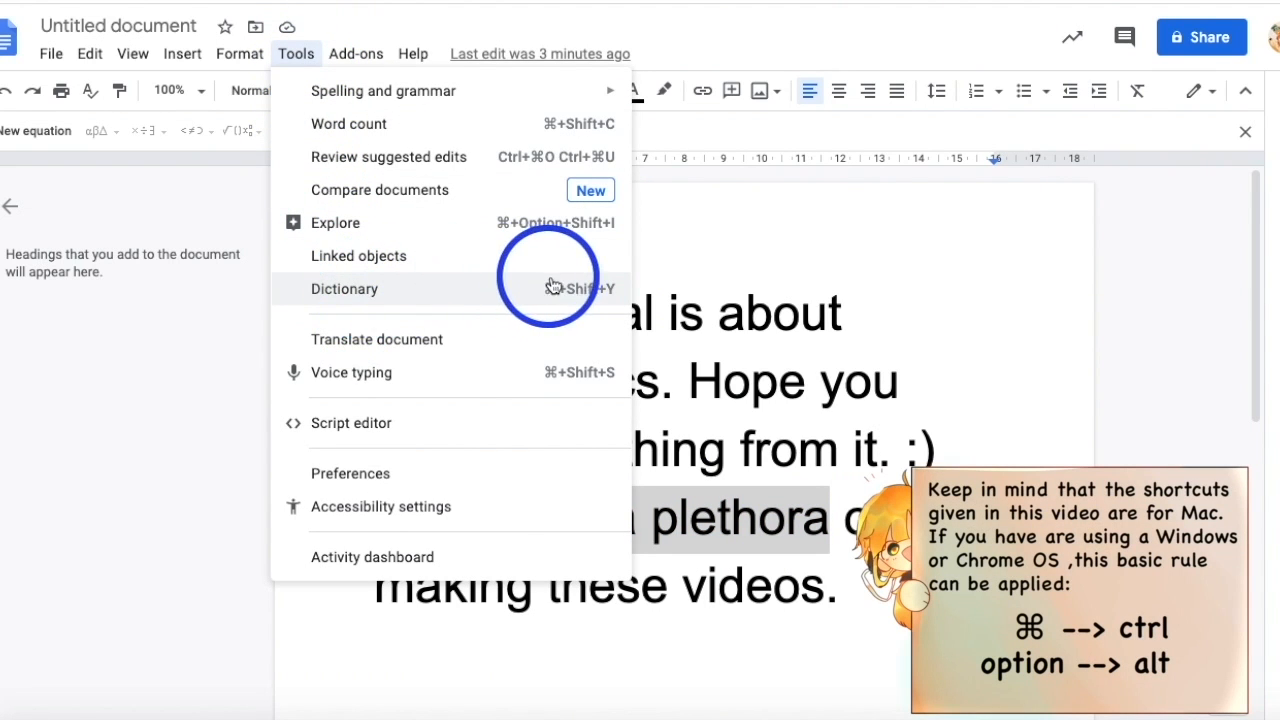
click(344, 288)
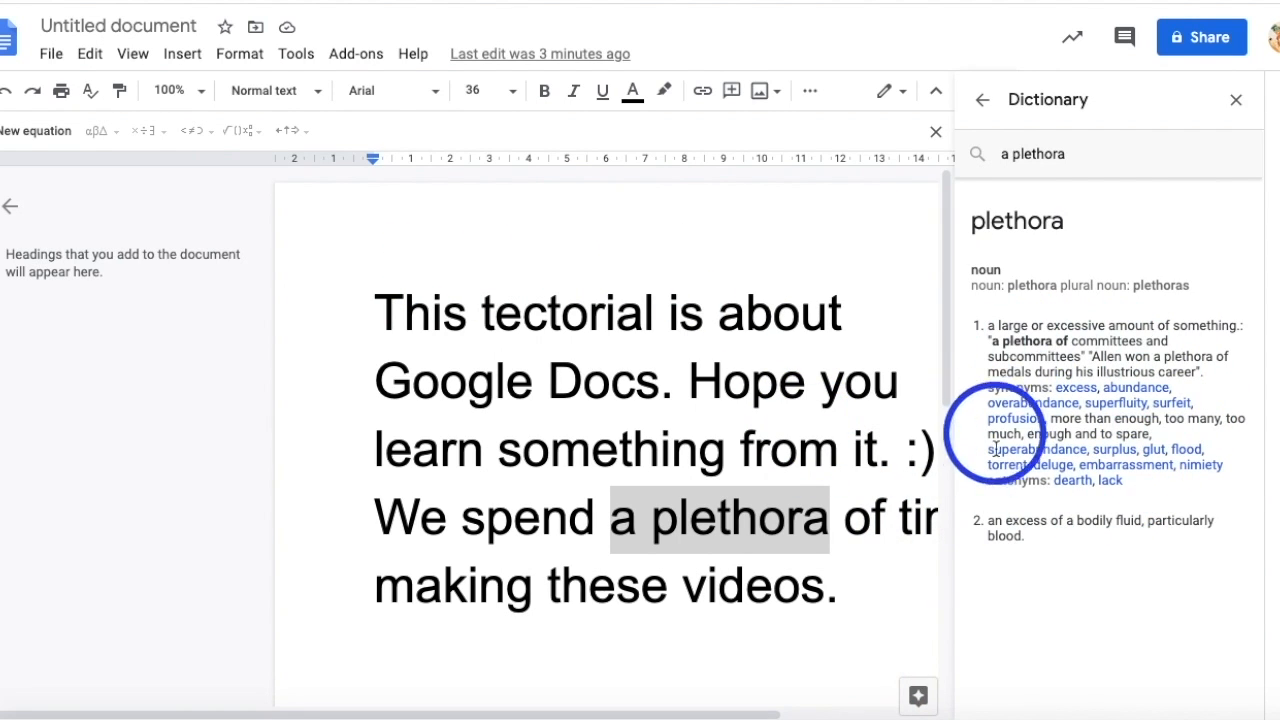
mouse_move(1056, 520)
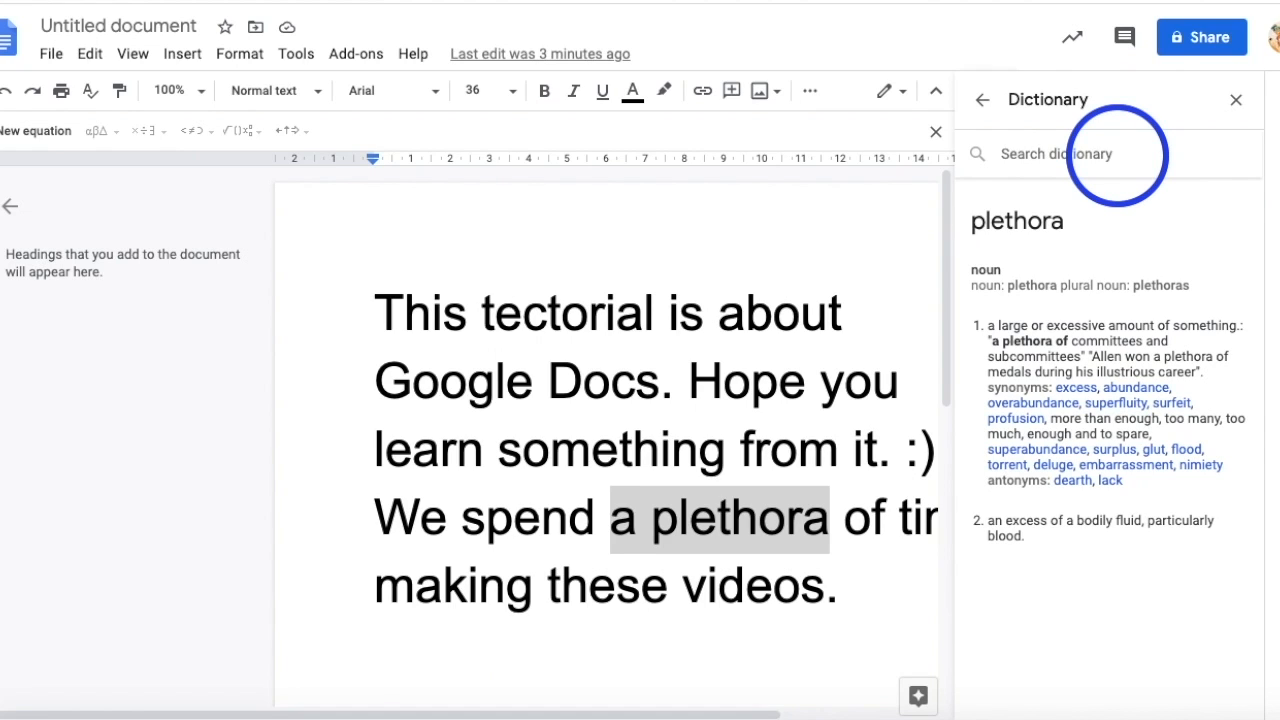
text(form)
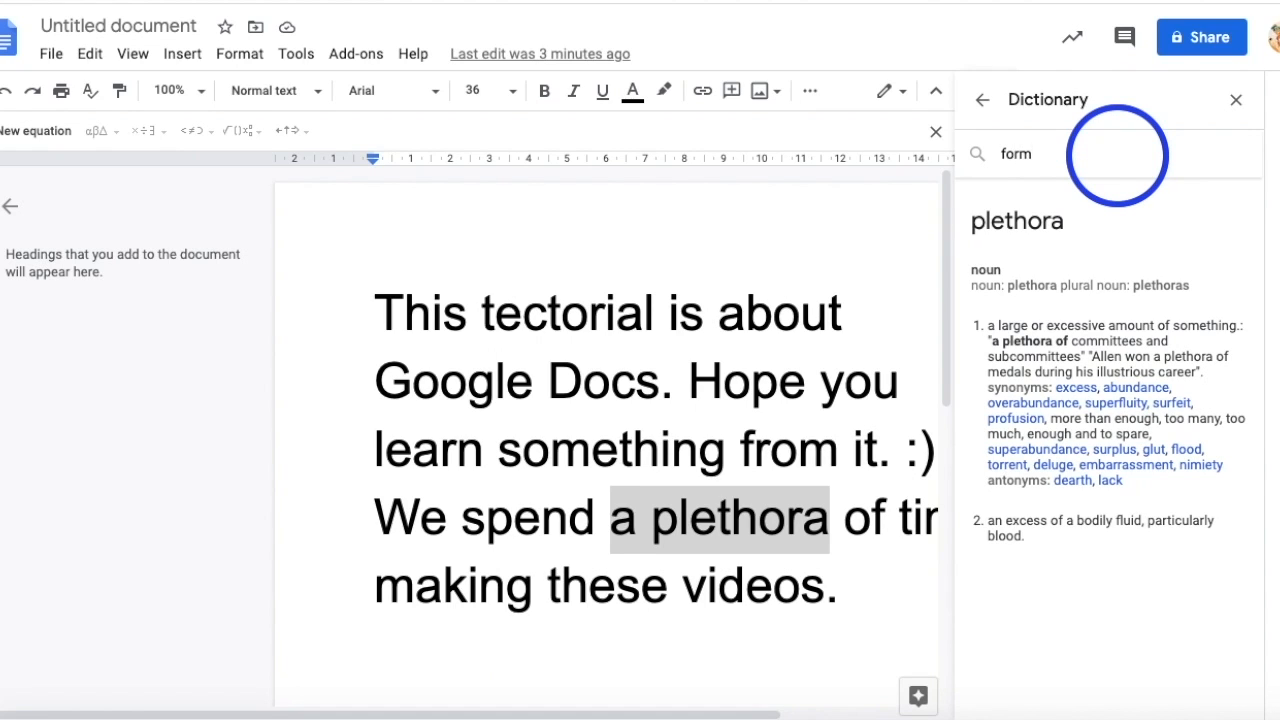
text(formidable)
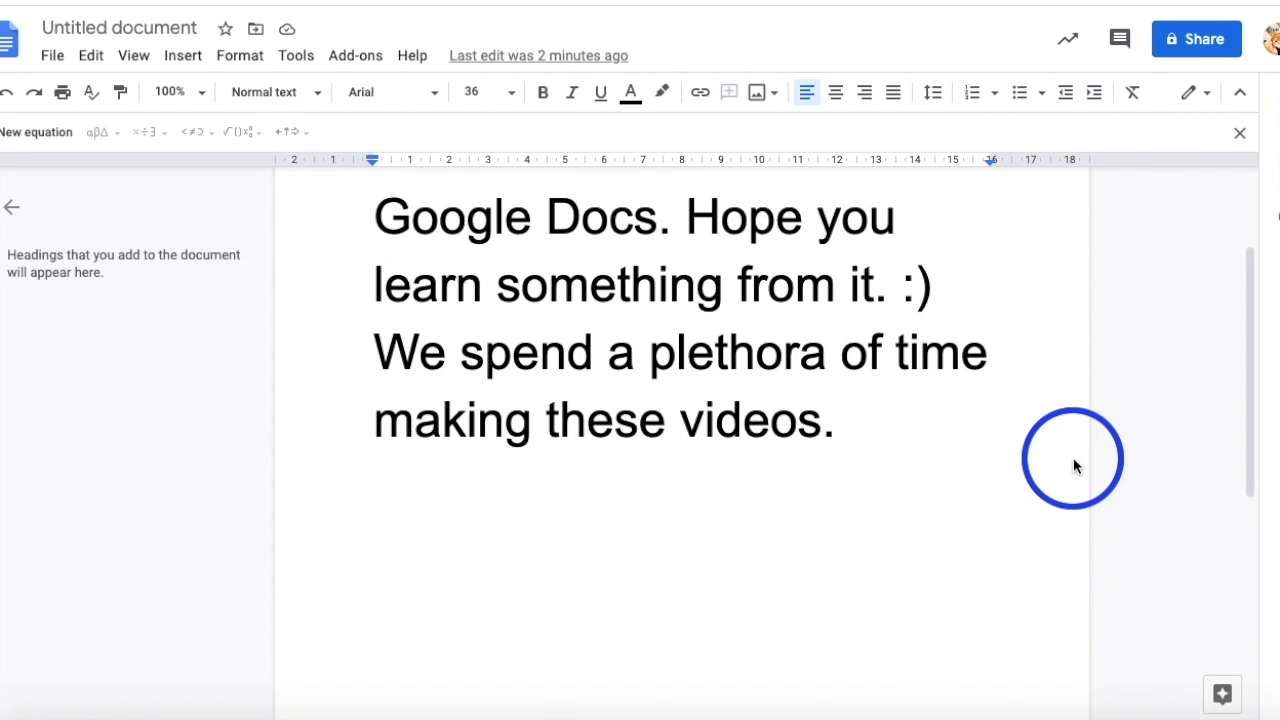
mouse_move(898, 460)
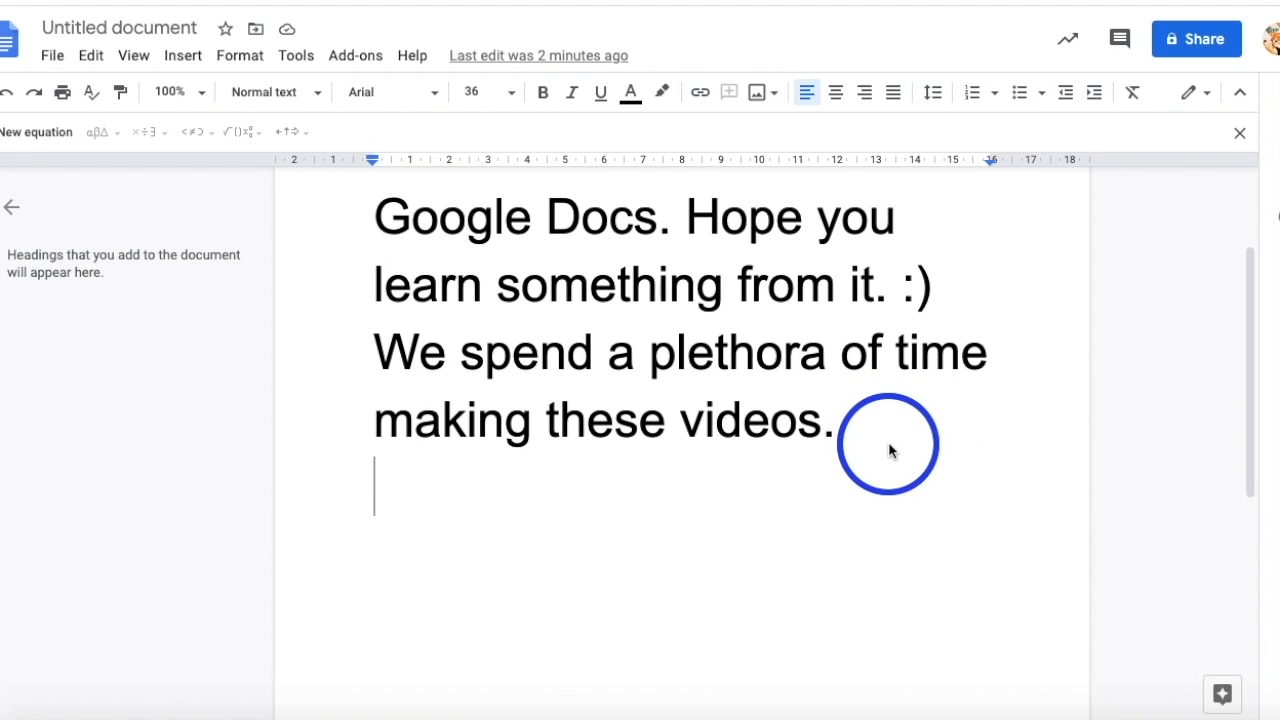
Start Voice typing on the empty line below the text and review the dictation language list.
click(296, 56)
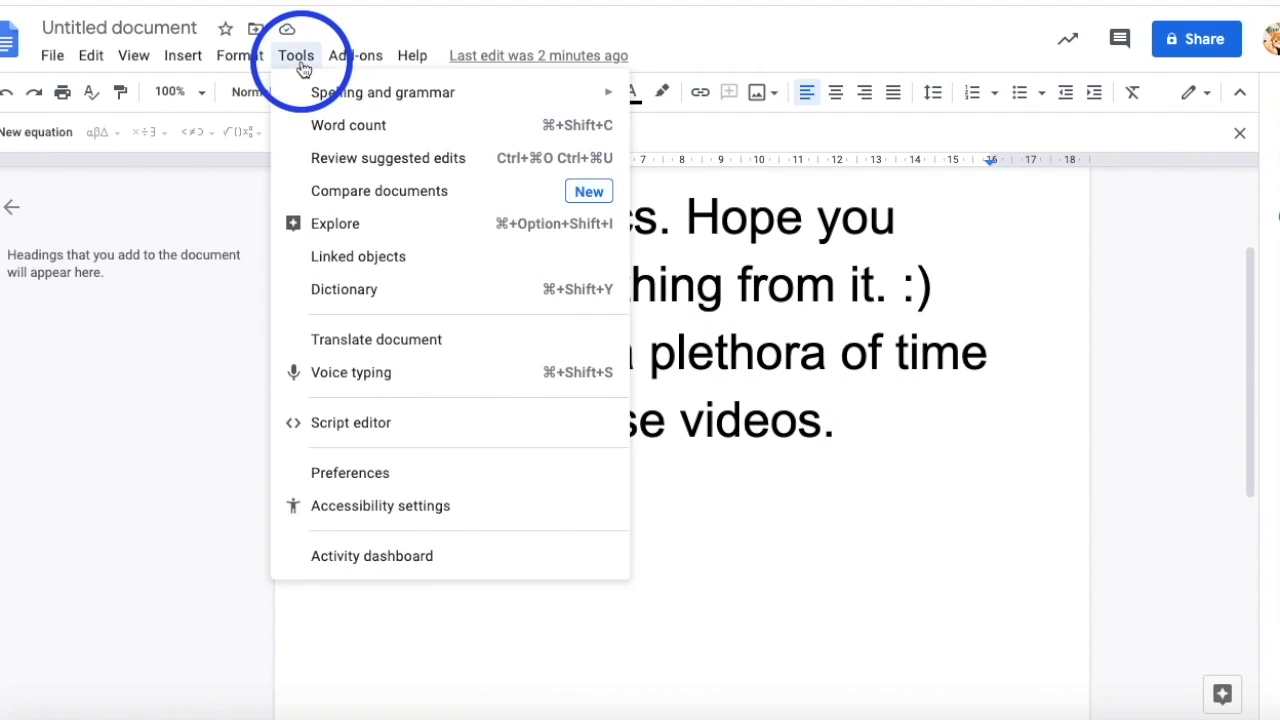
mouse_move(356, 372)
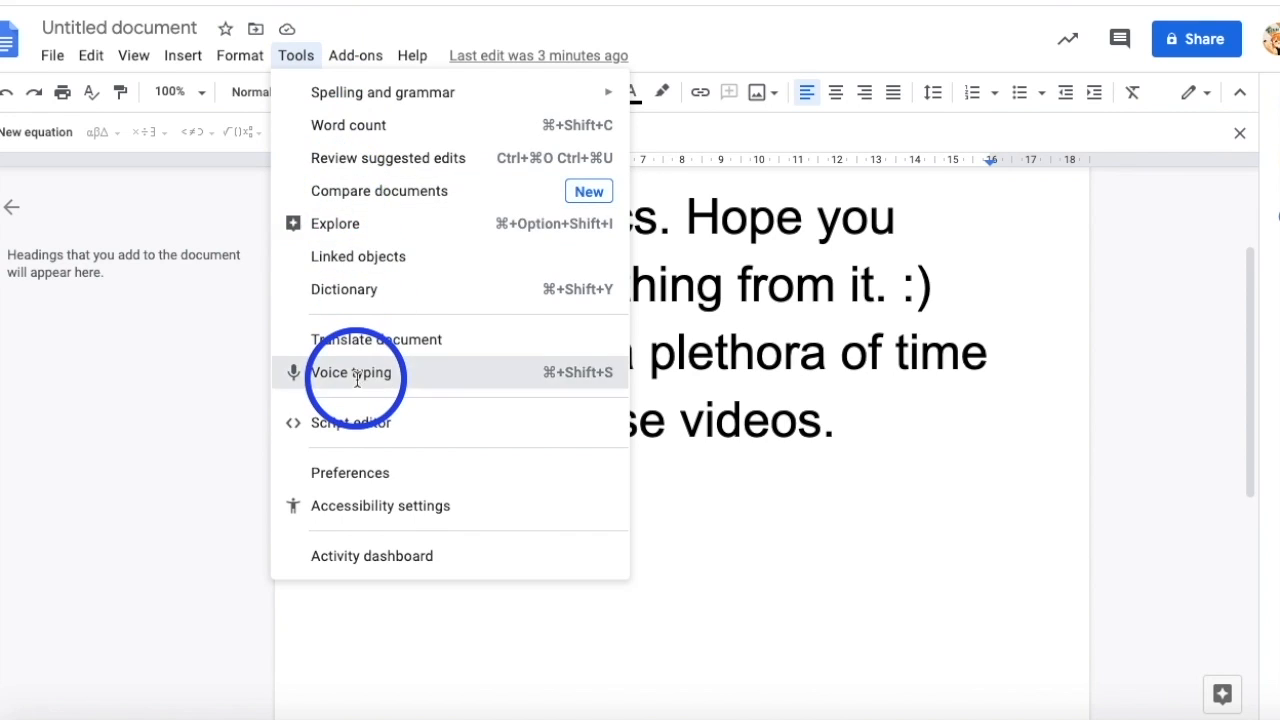
click(352, 372)
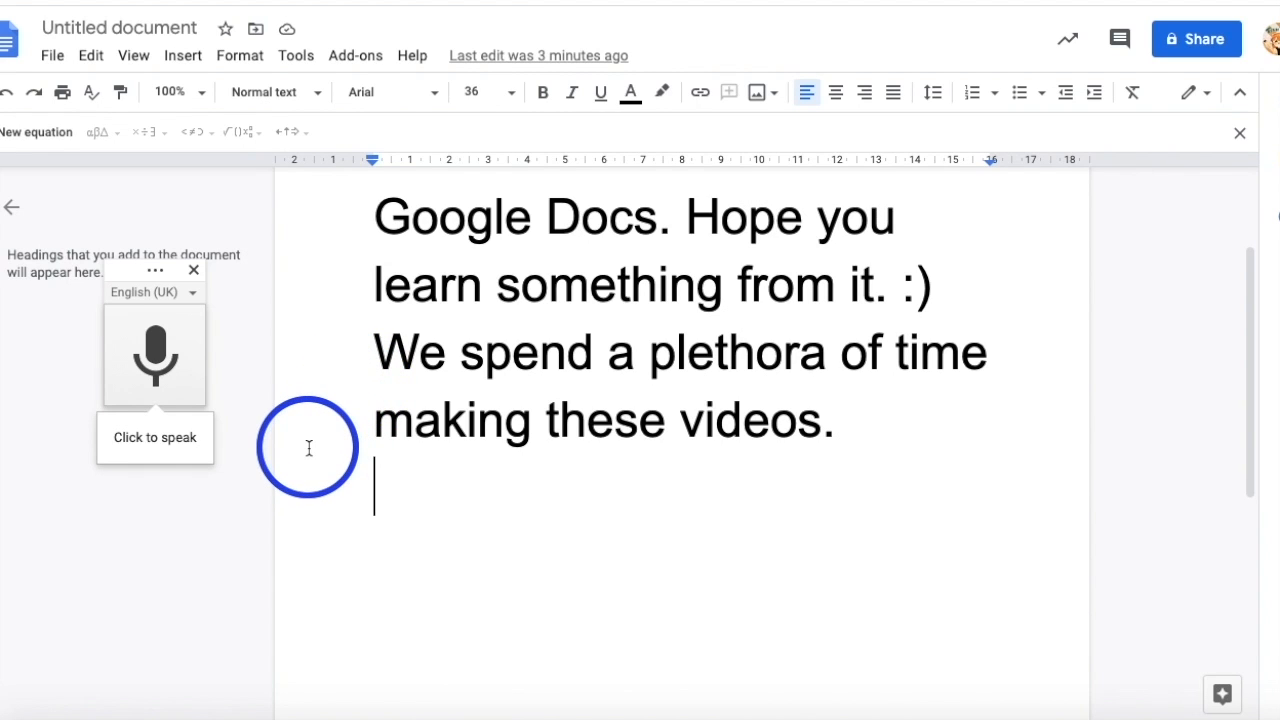
mouse_move(204, 316)
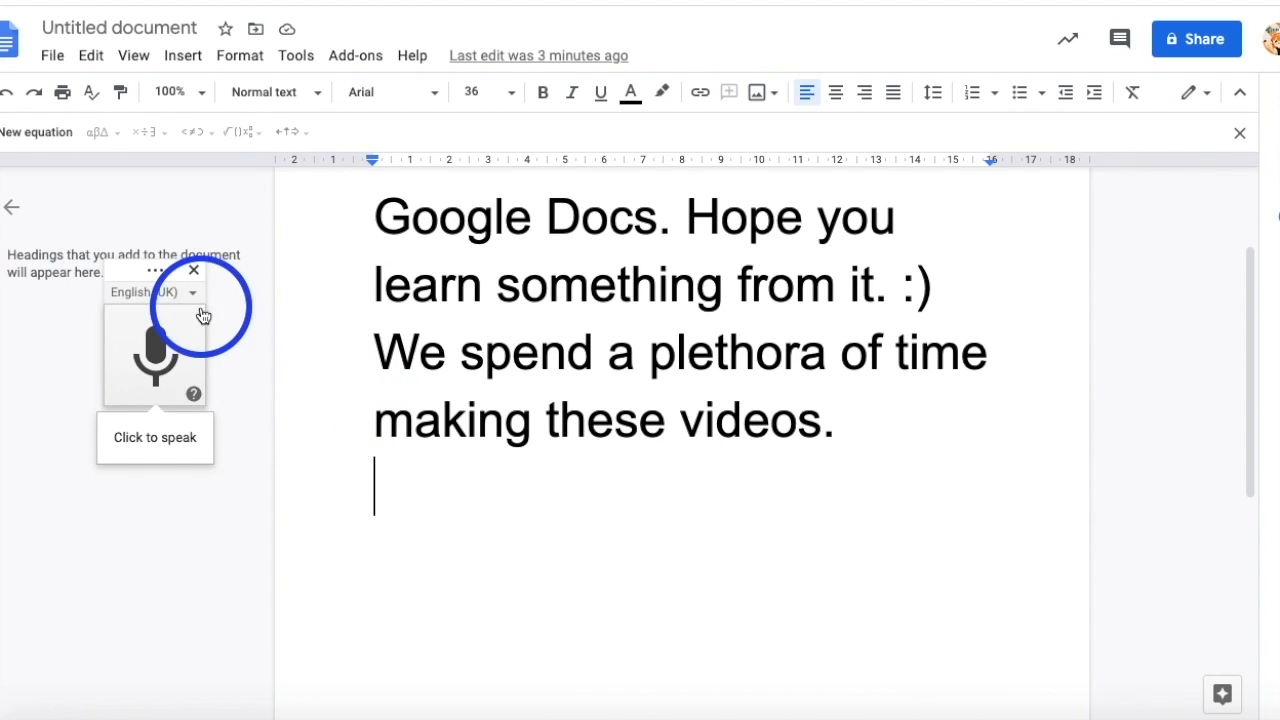
click(152, 292)
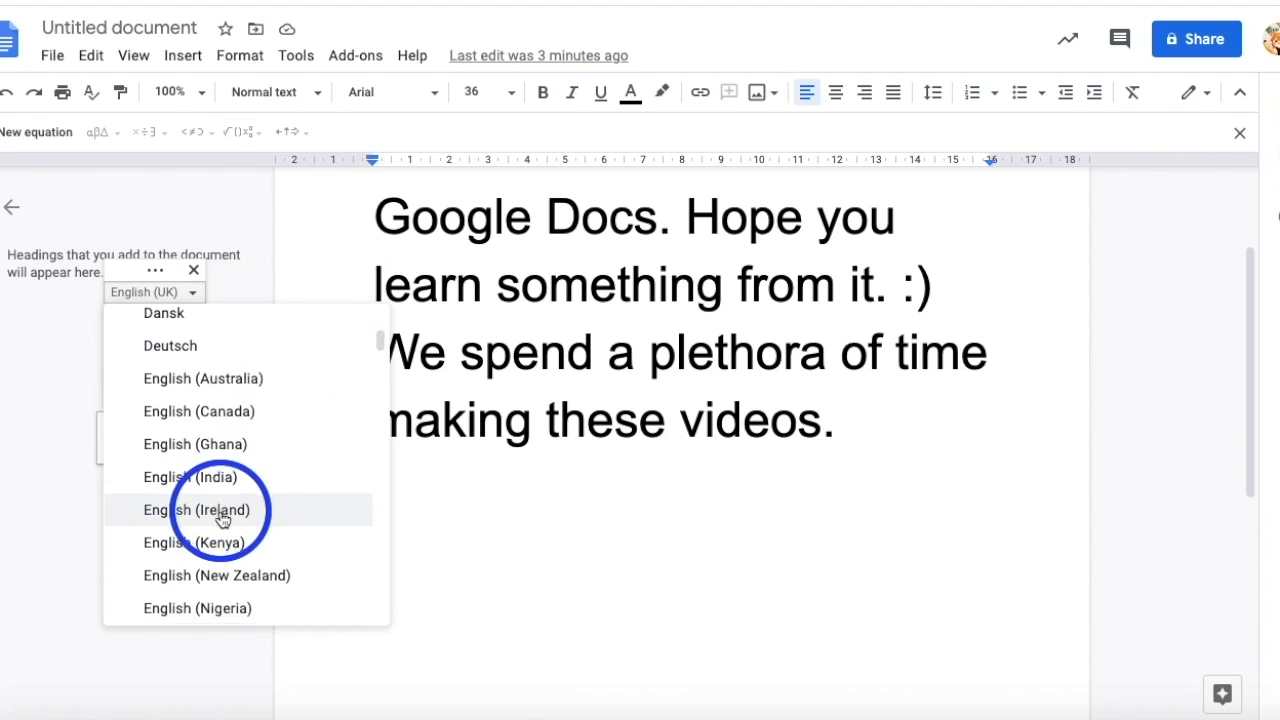
scroll(down, 3)
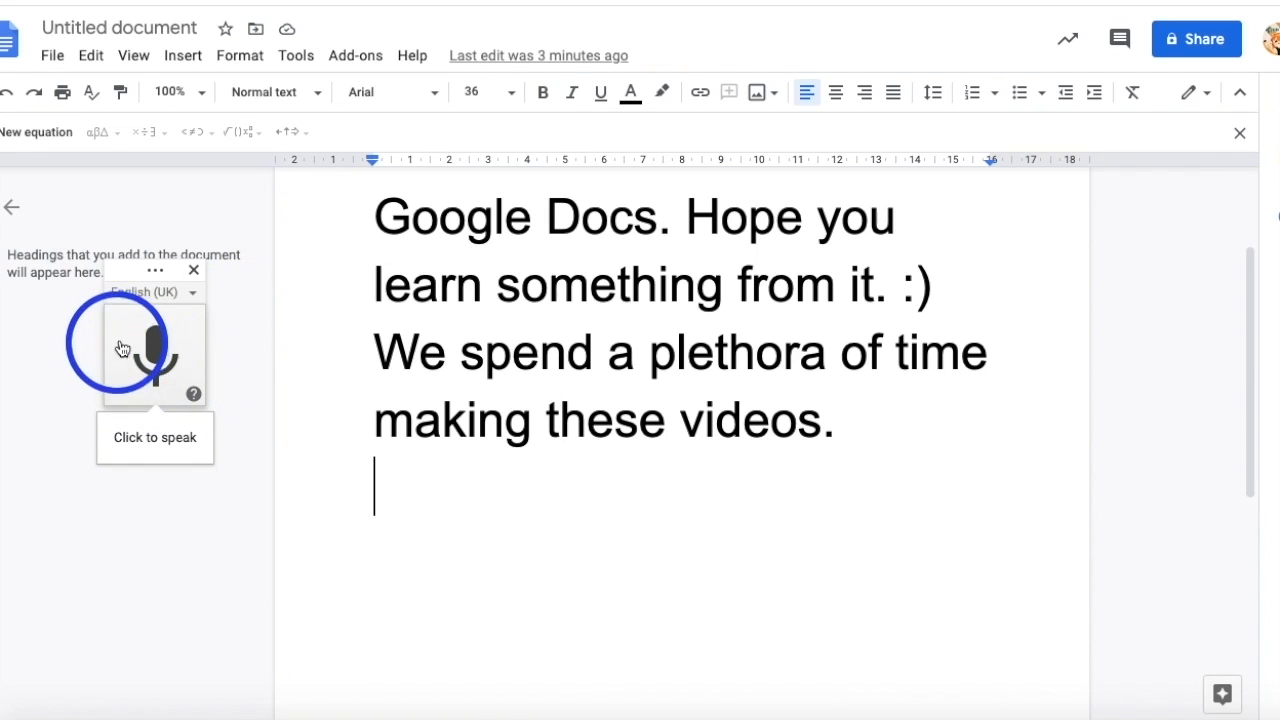
mouse_move(192, 380)
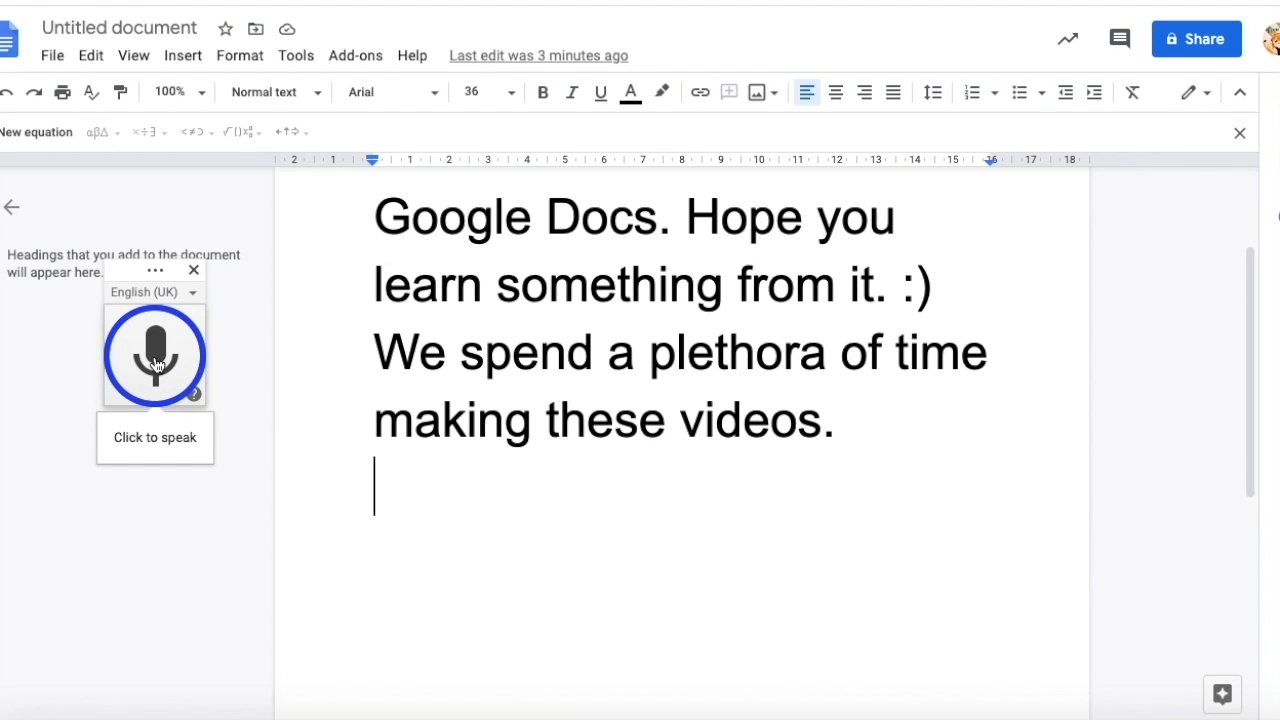
Dictate 'Subscribe to our YouTube channel!' with the microphone and move the mic box clear of the text.
click(156, 356)
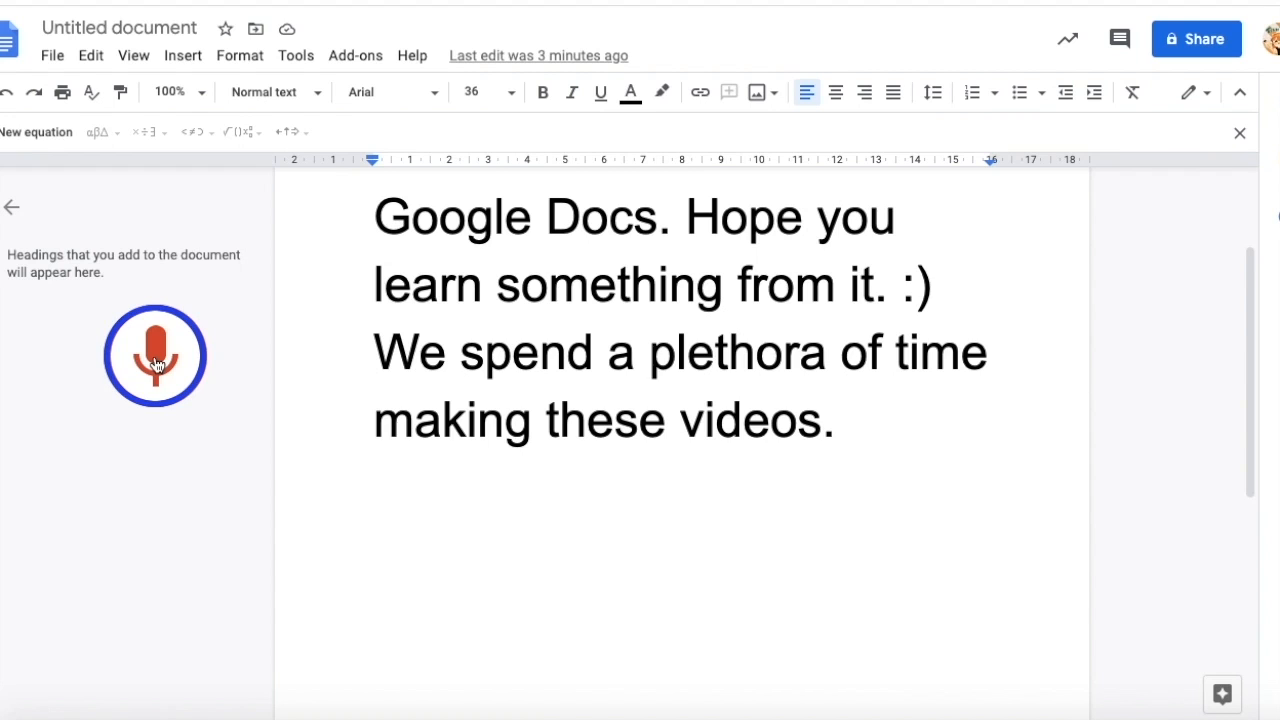
click(156, 356)
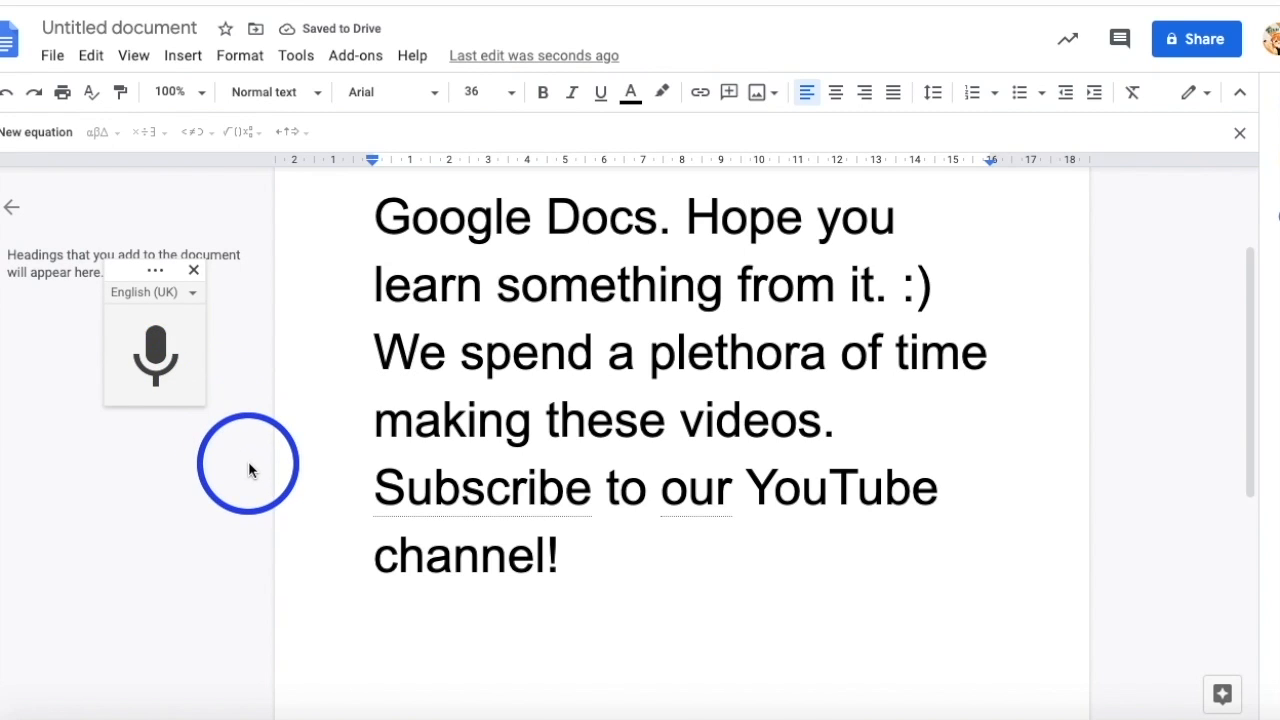
mouse_move(236, 464)
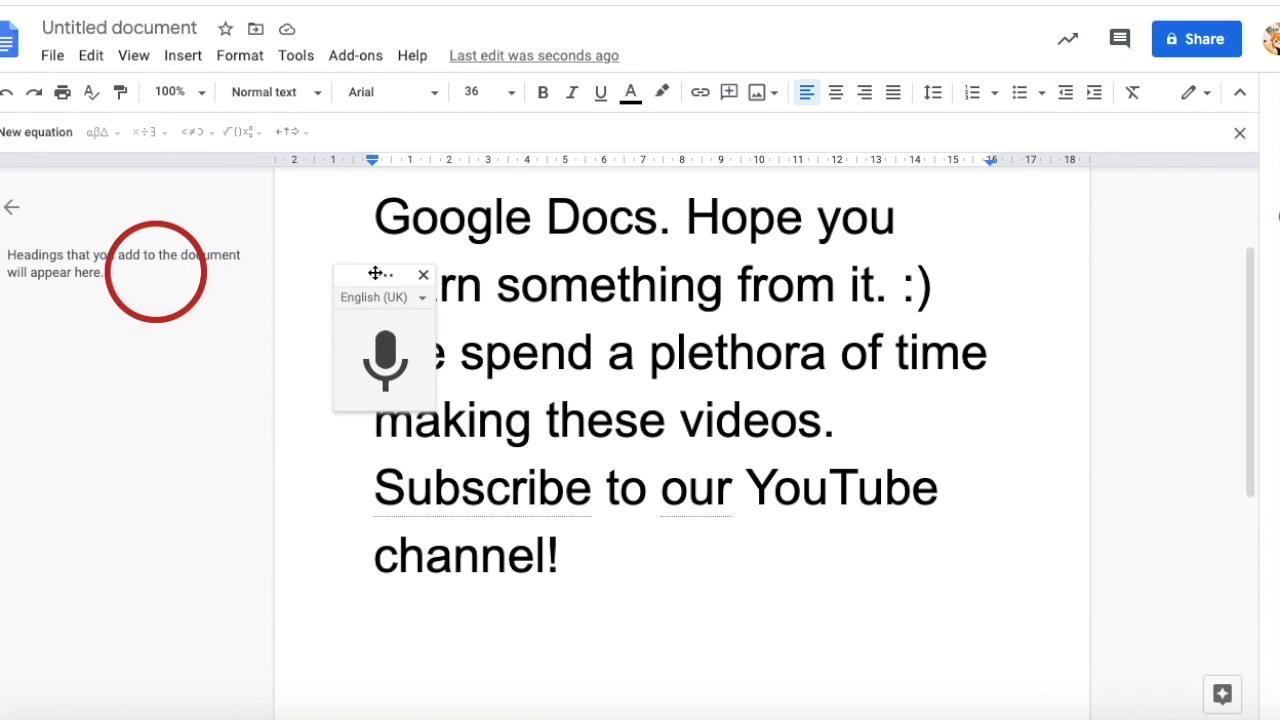
drag(380, 274, 1080, 272)
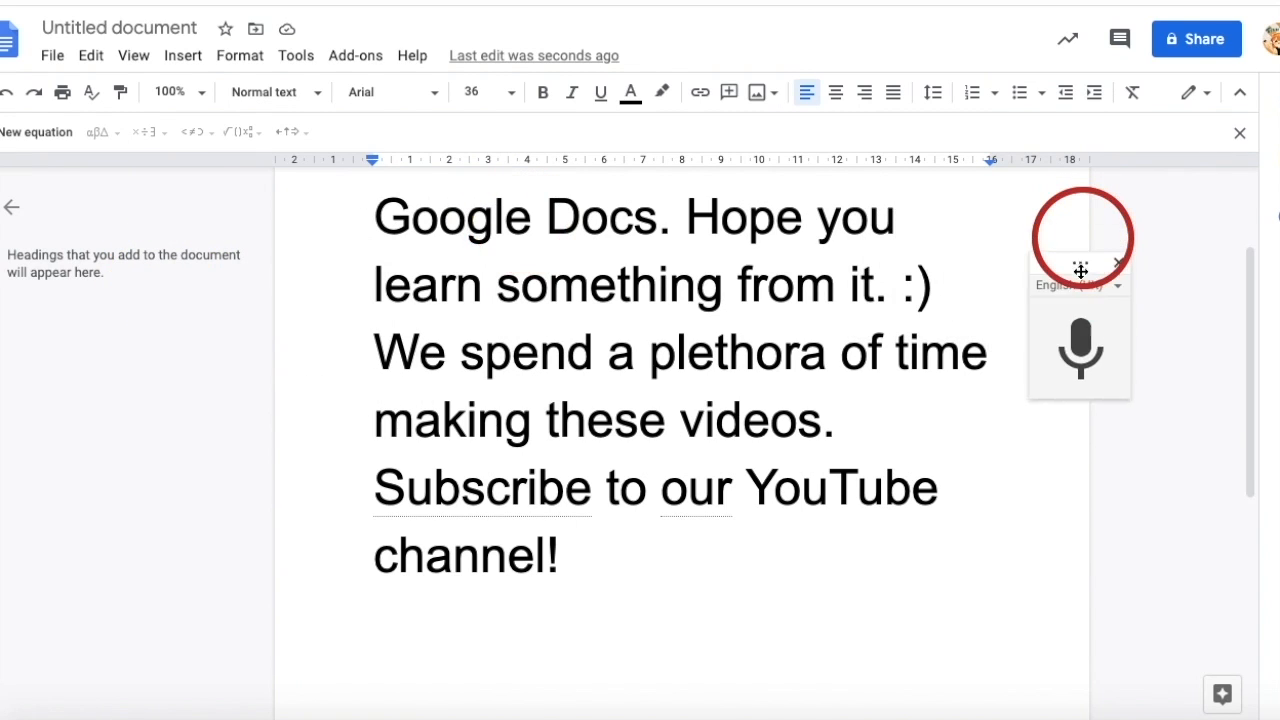
drag(1080, 270, 1128, 398)
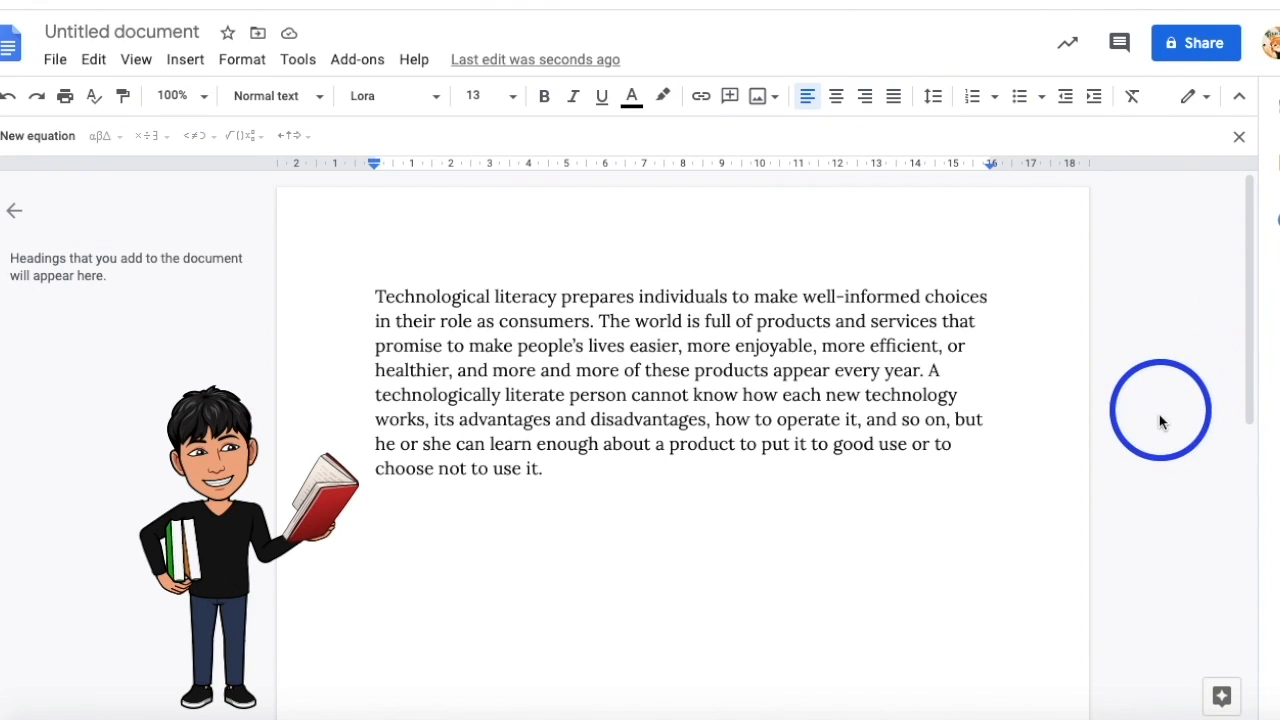
mouse_move(1088, 500)
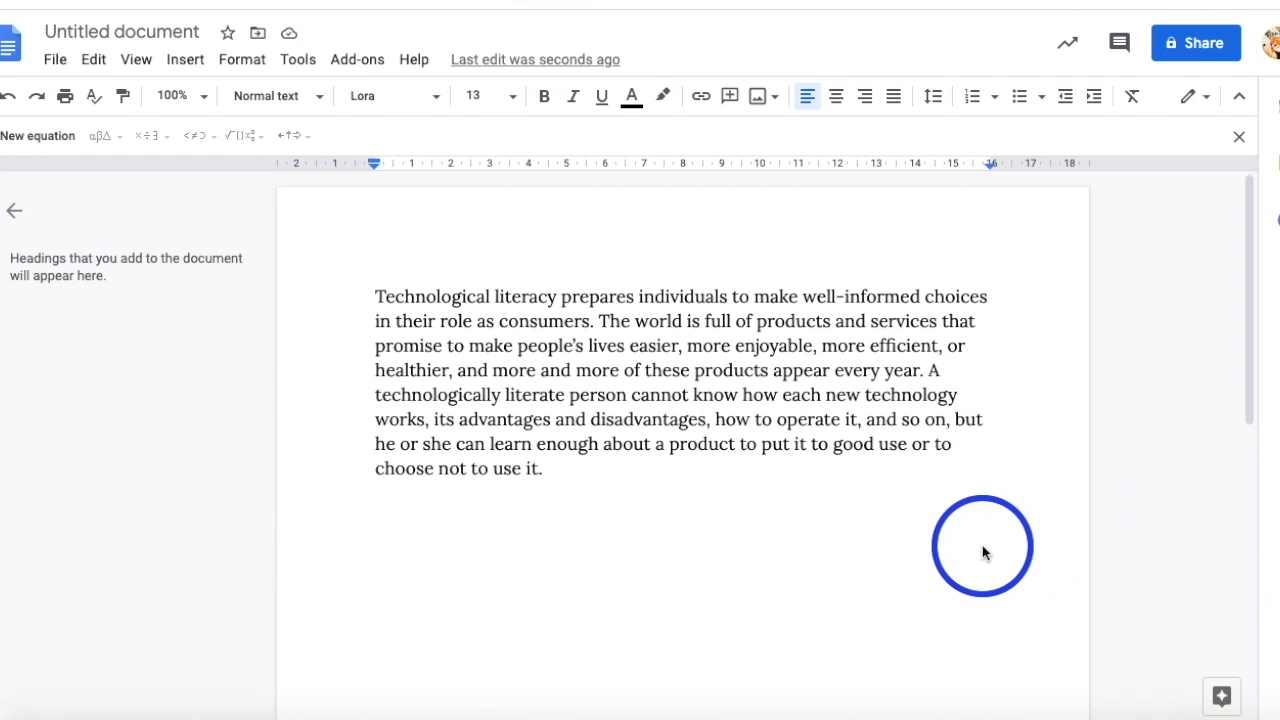
mouse_move(718, 432)
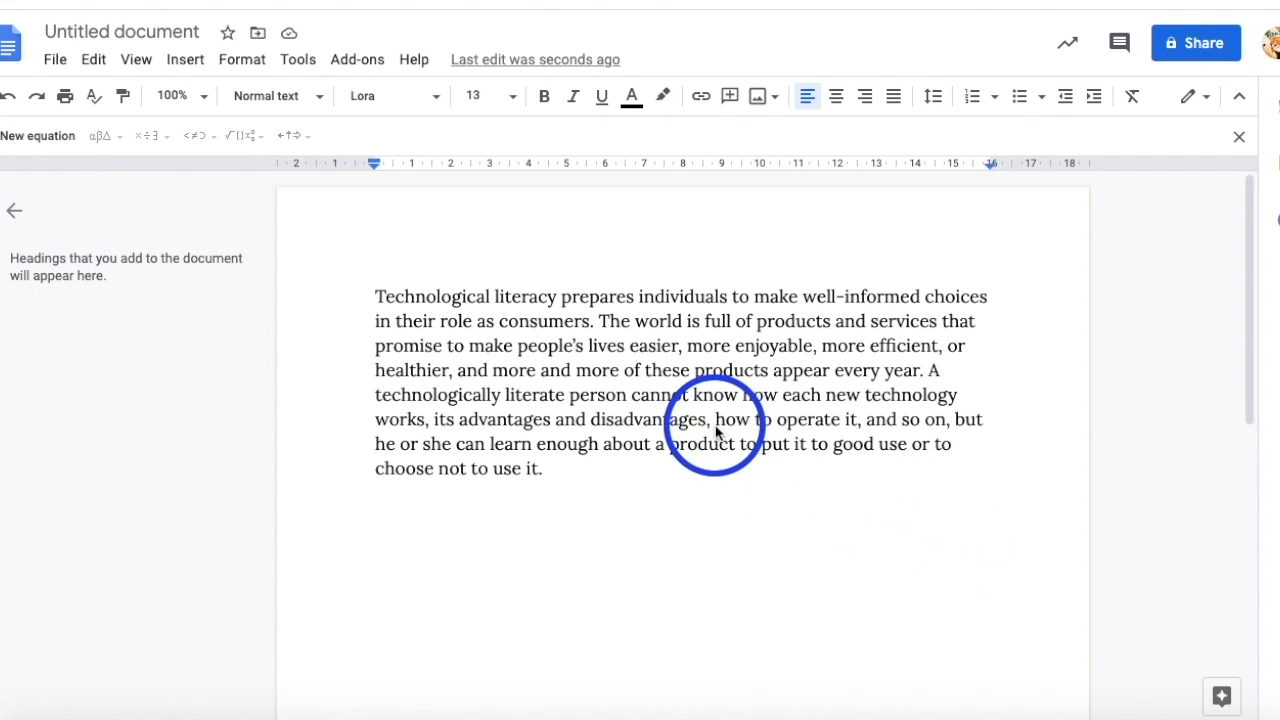
mouse_move(480, 256)
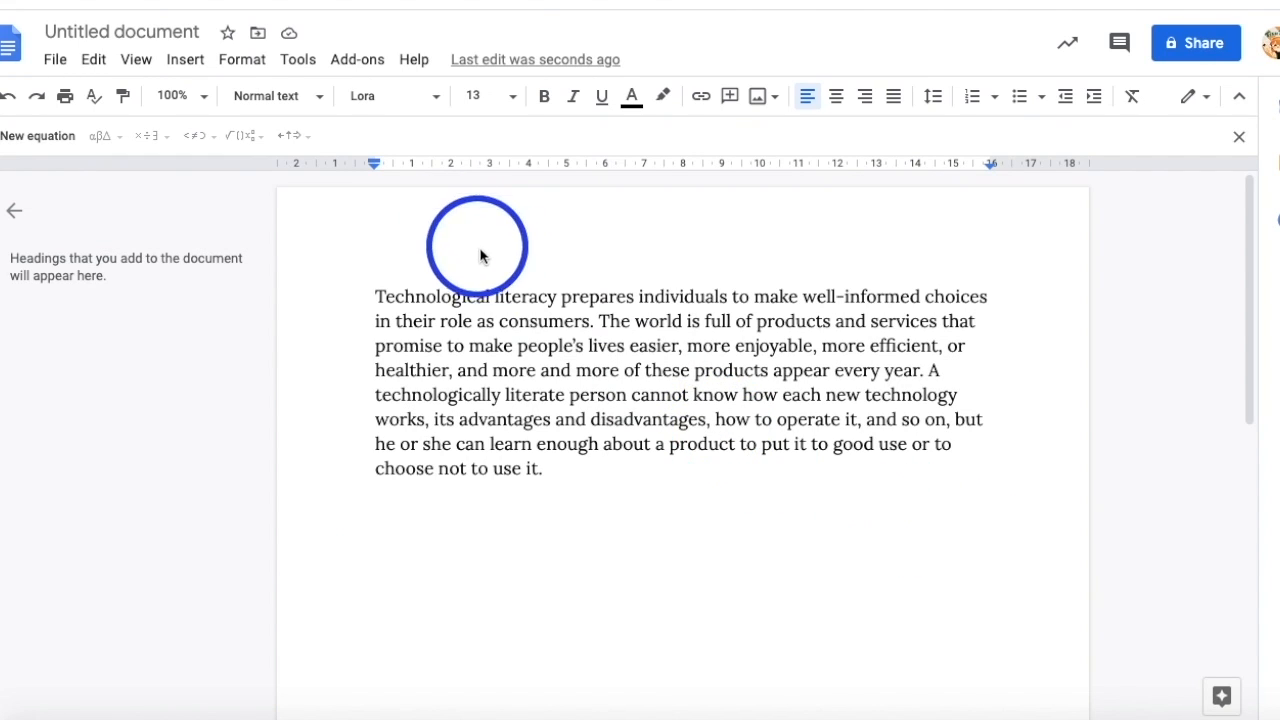
mouse_move(620, 352)
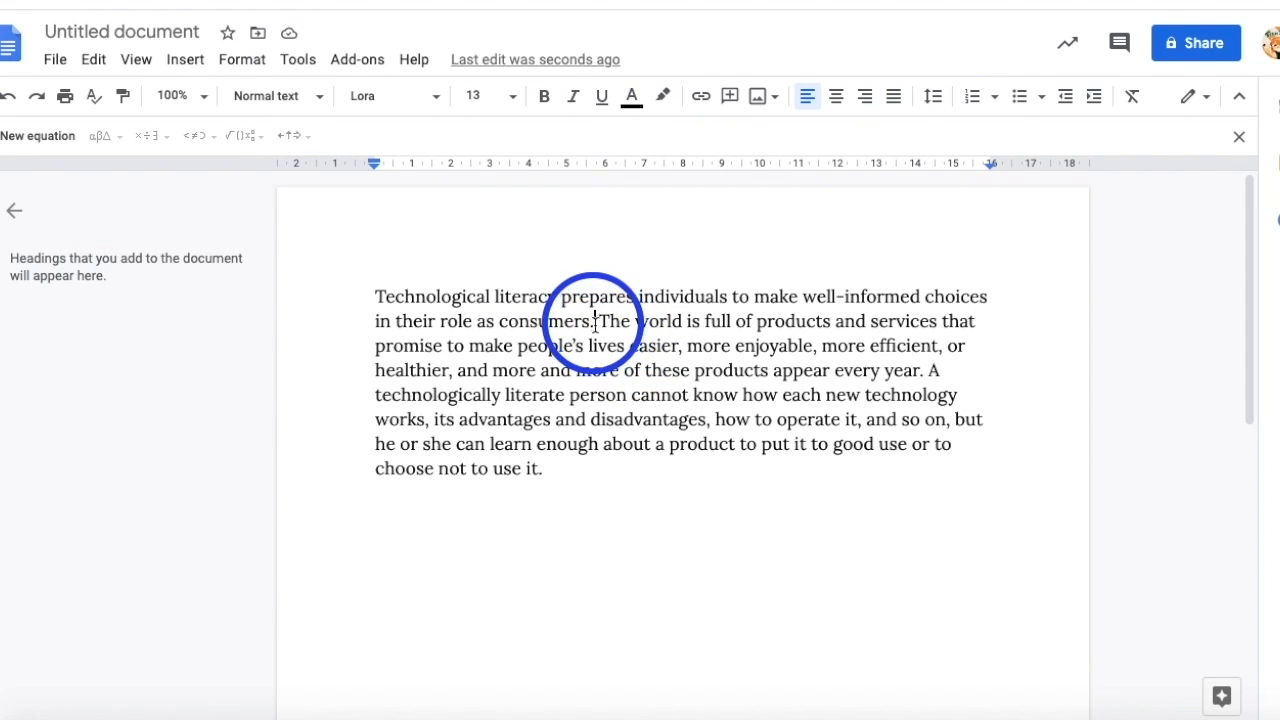
mouse_move(356, 192)
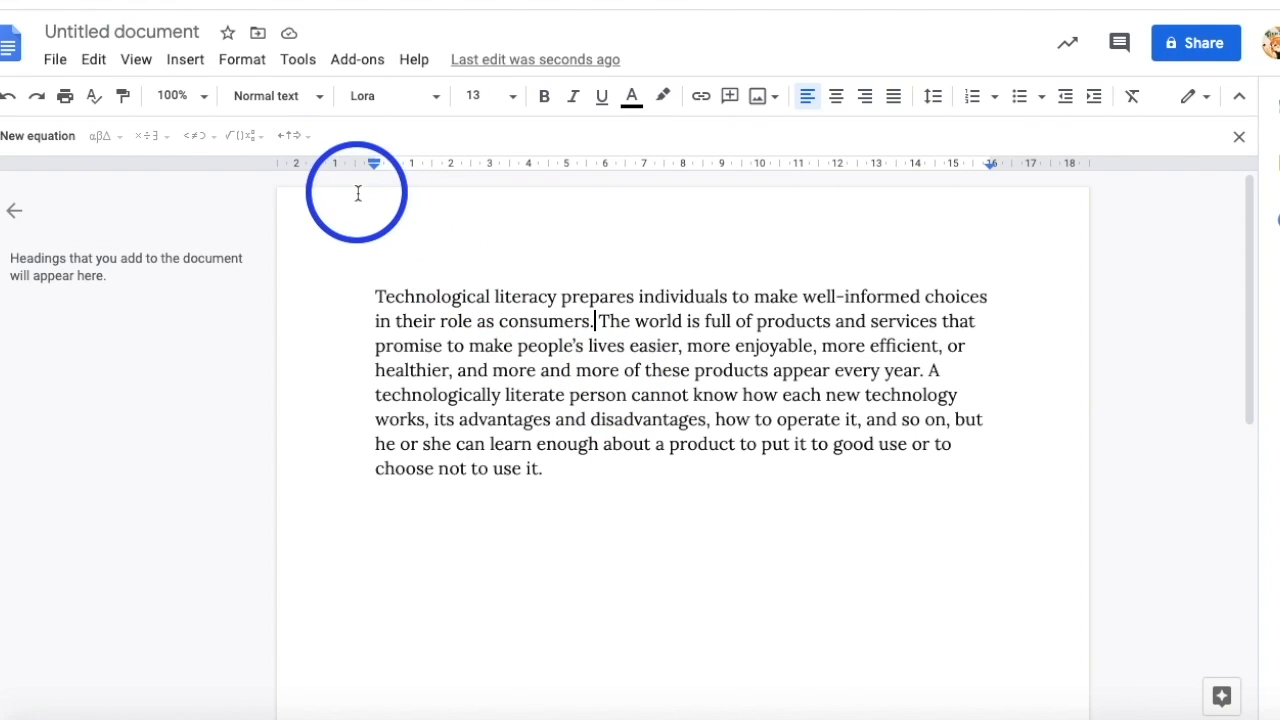
Write in footnote 1 a further-reading note recommending 'Technically Speaking: Why All Americans Need to Know More About Technology'.
click(184, 60)
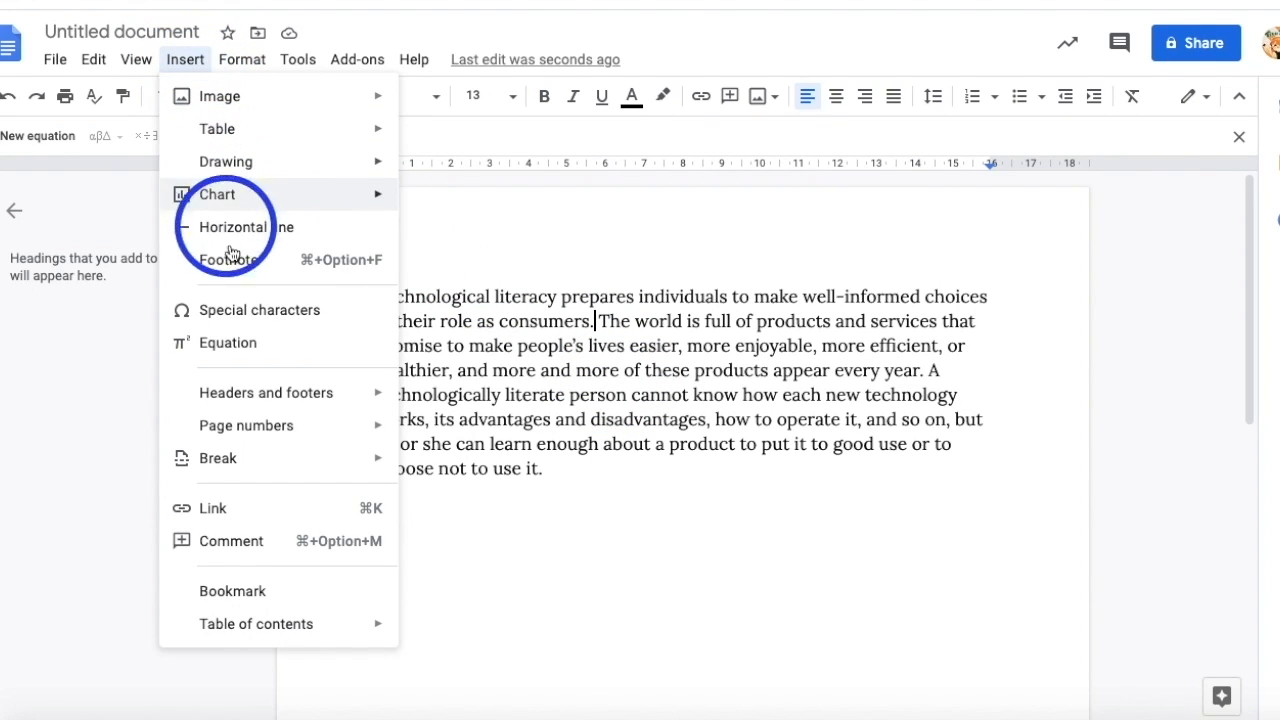
mouse_move(244, 274)
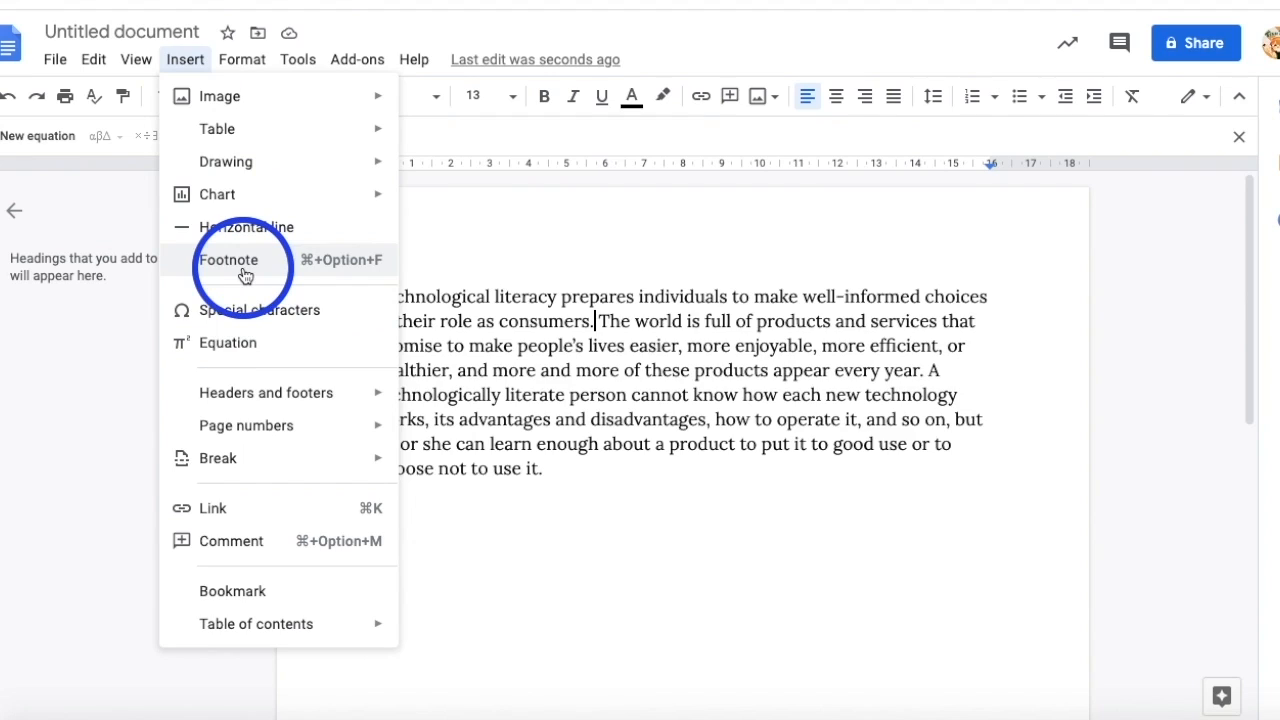
click(228, 260)
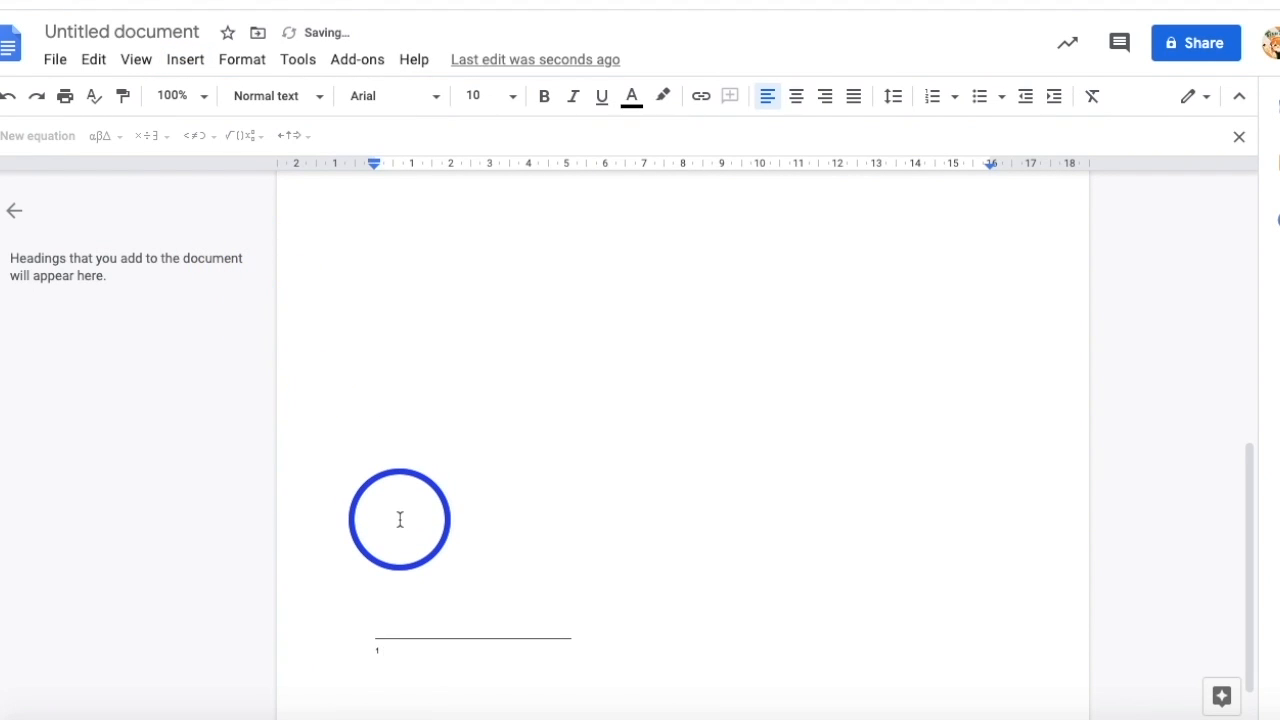
text(Read "Technically Speaking: Why All Americans Need to Know More About Technology" at NAP.edu. (n.d.). Retrieved October 5, 2020, from https://www.nap.edu/read/10250/chapter/4)
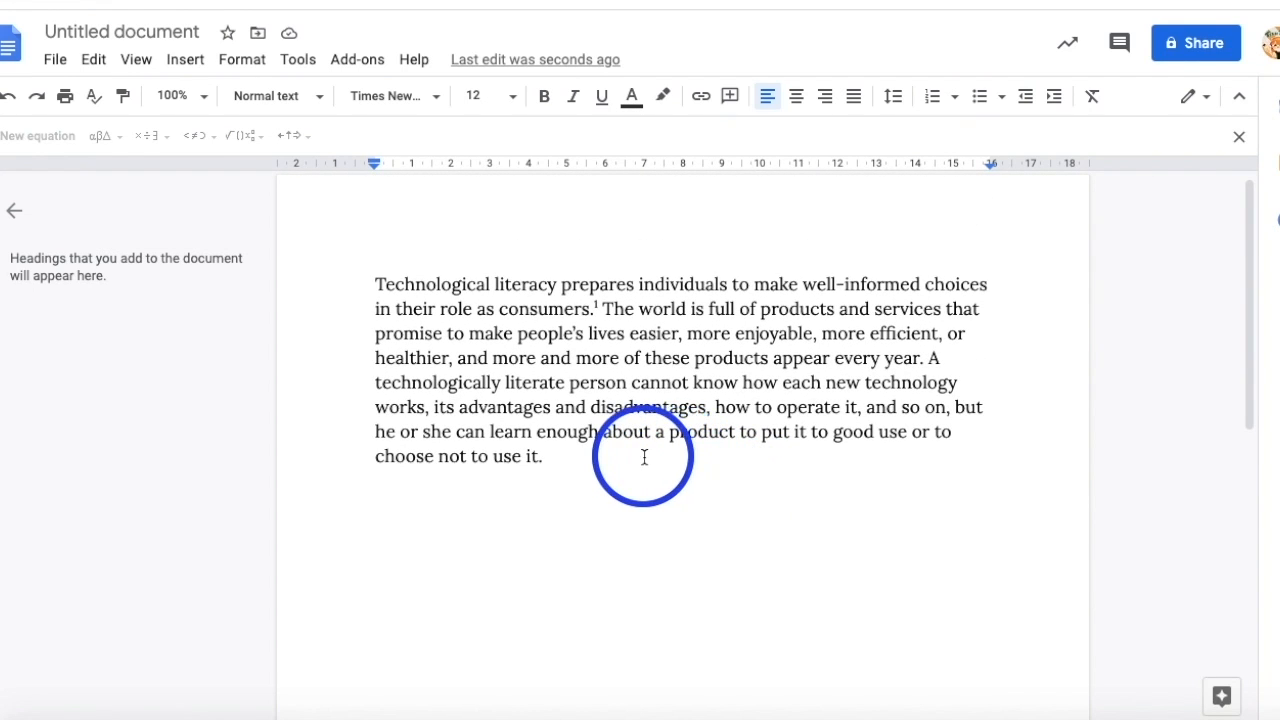
mouse_move(558, 456)
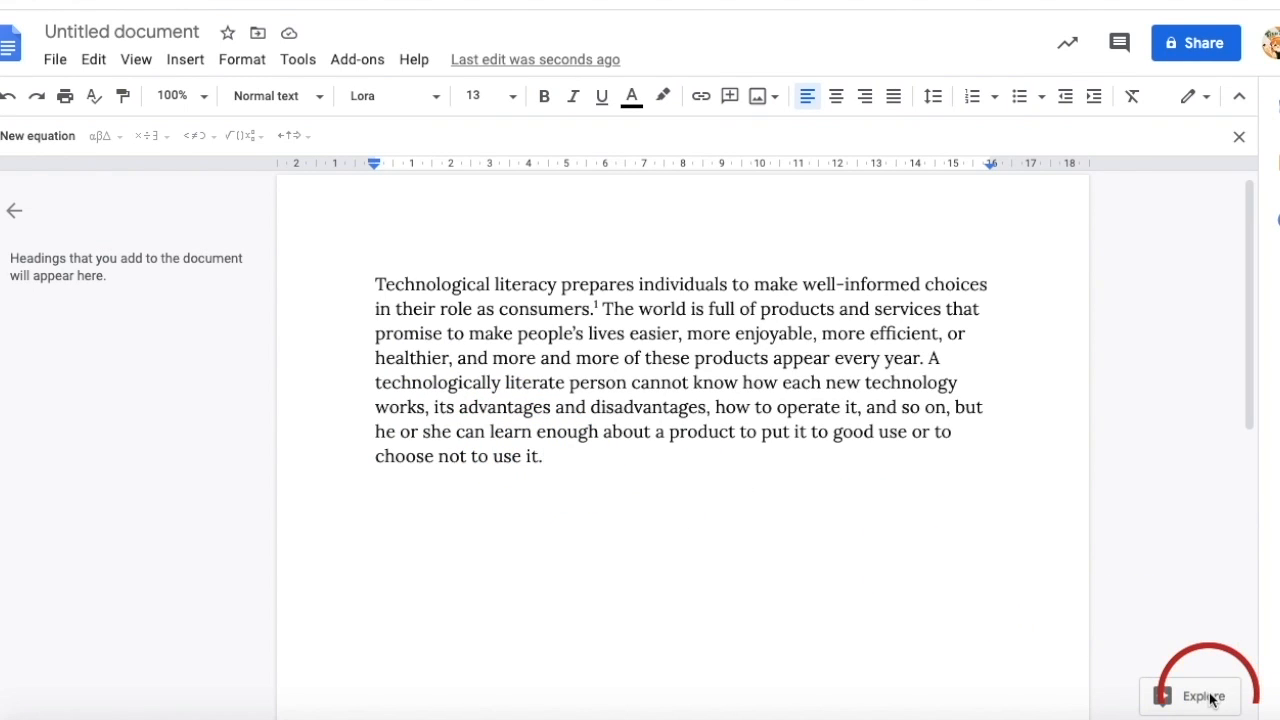
Via Explore's Technological literacy results, cite the IGI Global definition as a footnote and review citation formats.
click(1202, 696)
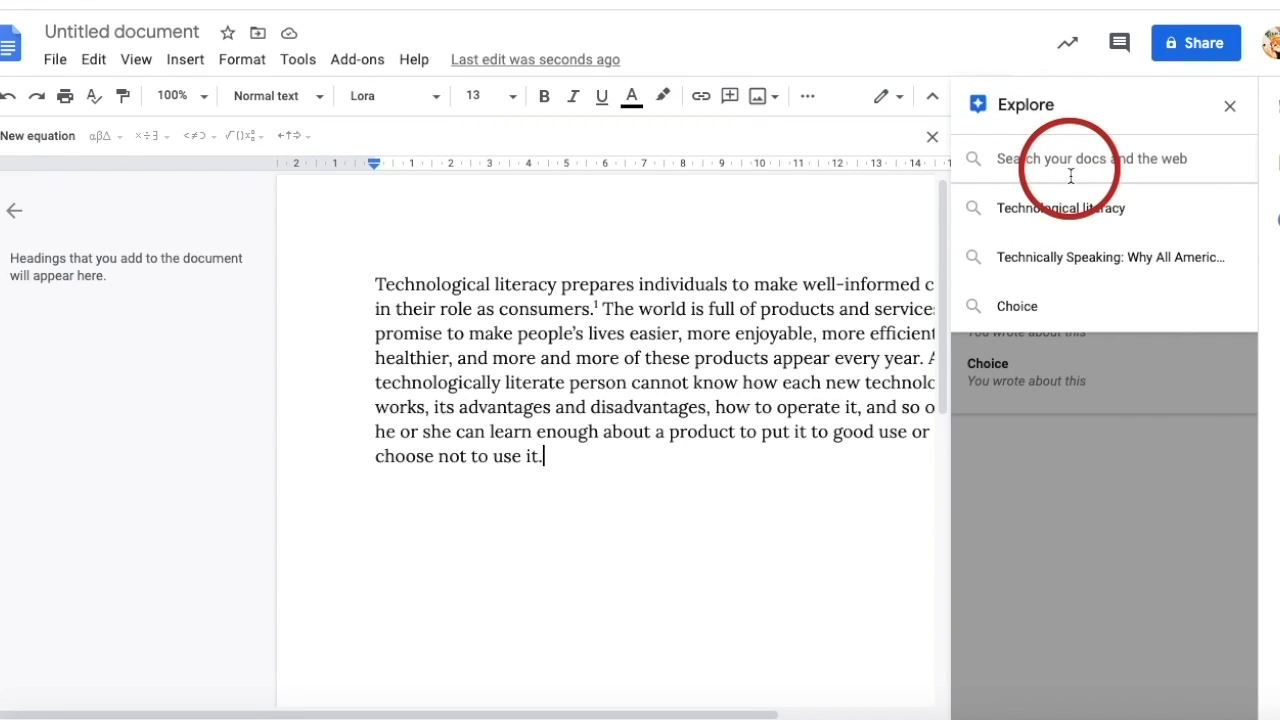
click(1064, 208)
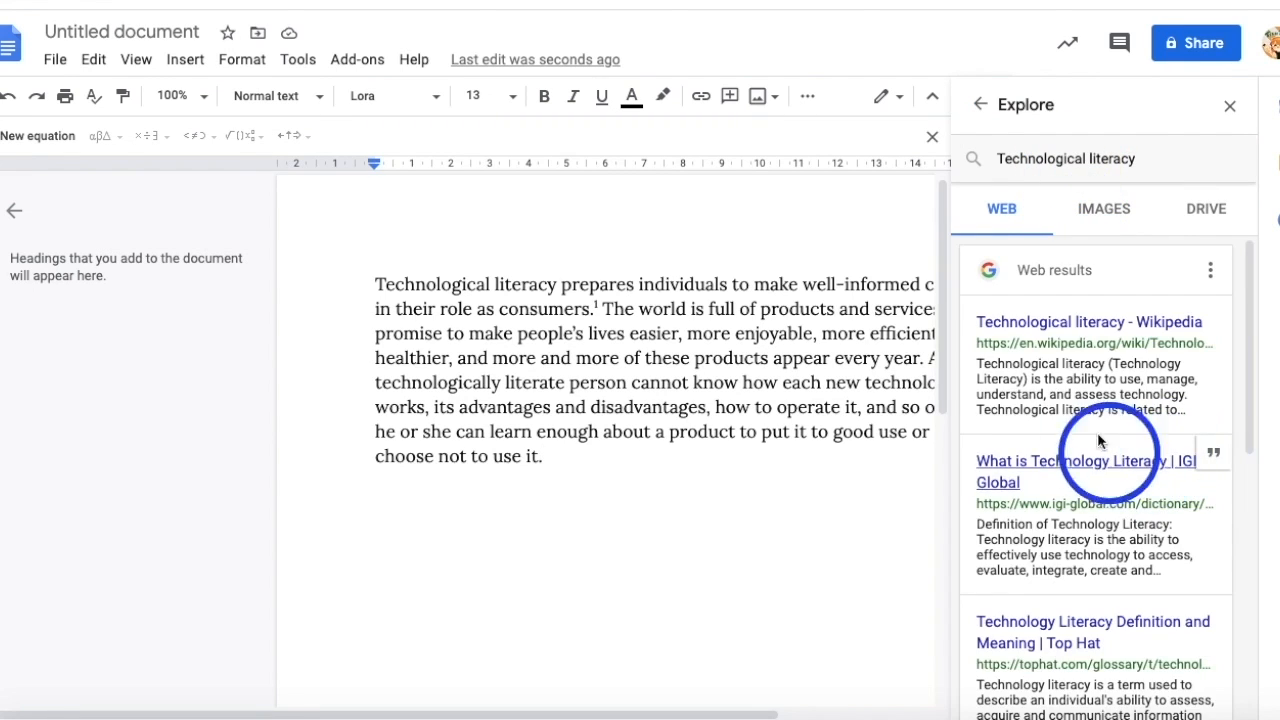
mouse_move(1088, 480)
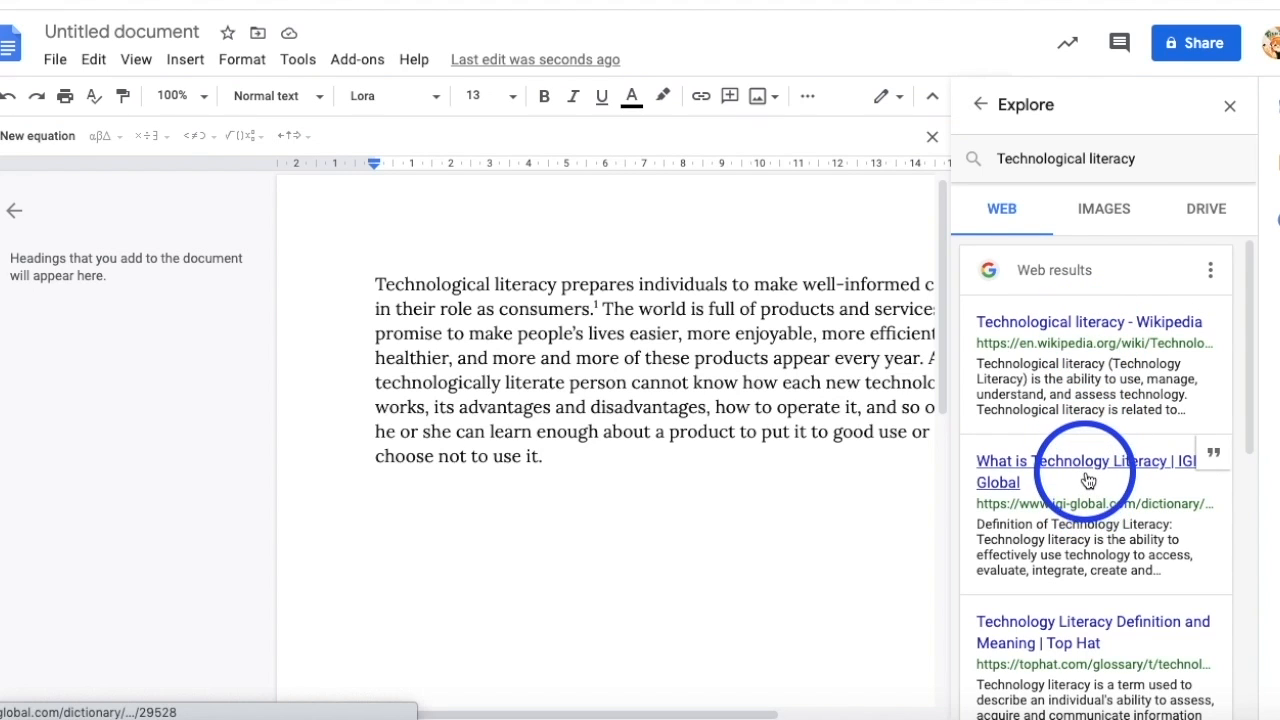
mouse_move(1216, 458)
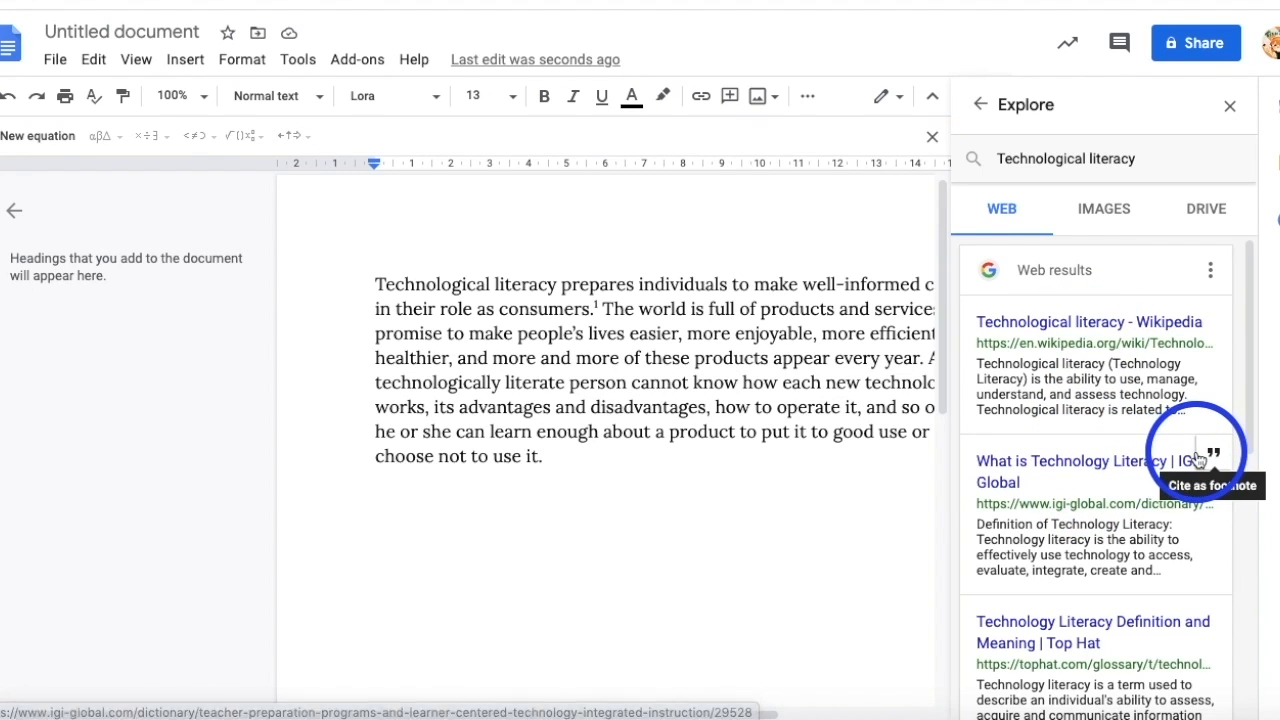
click(1212, 456)
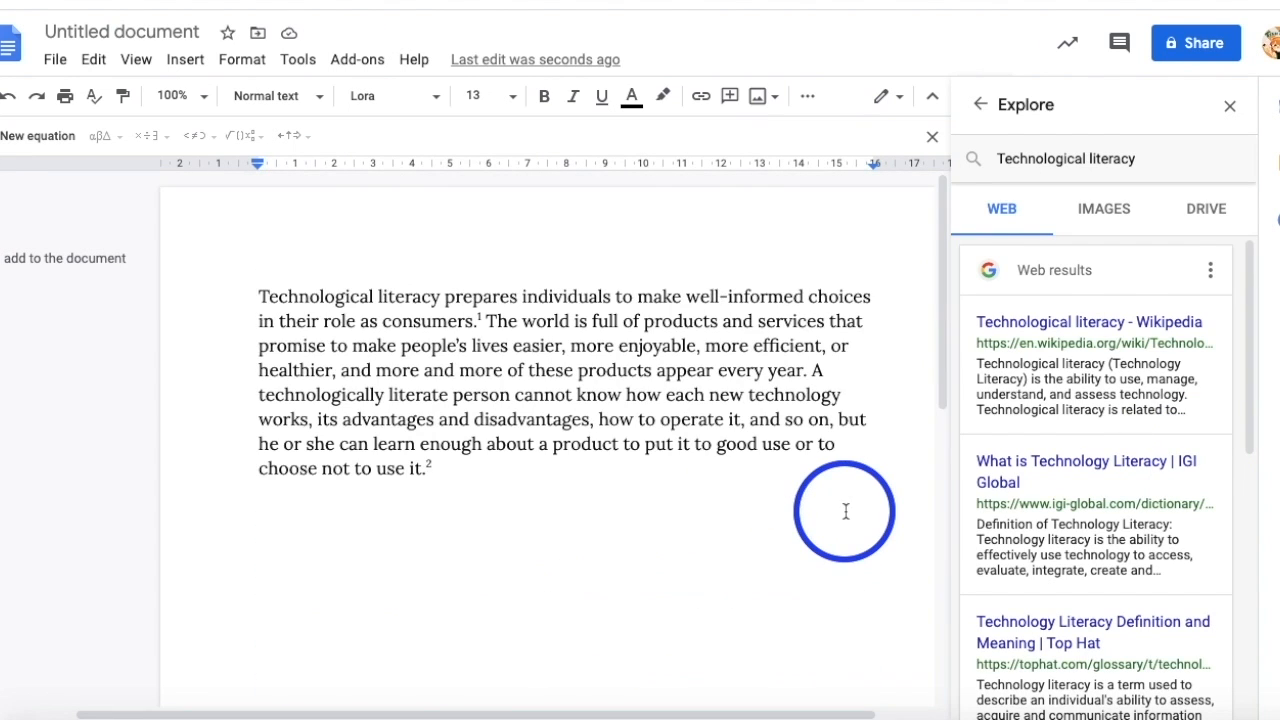
click(1208, 270)
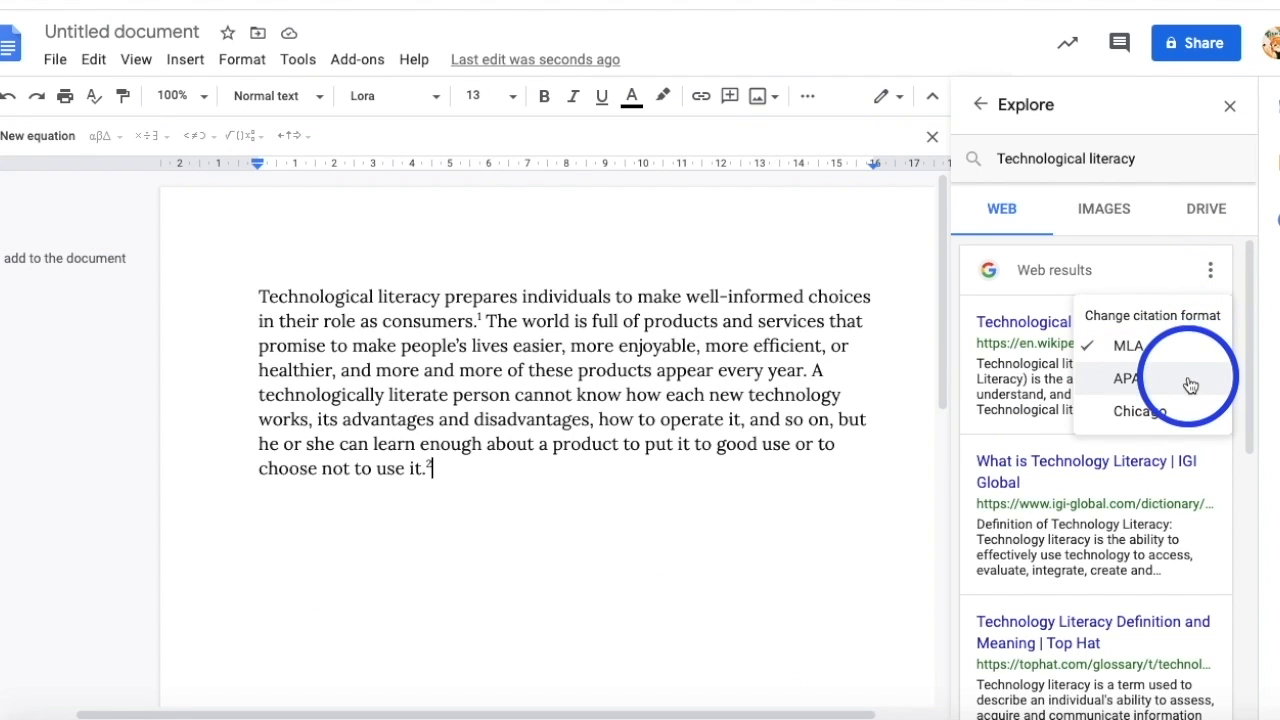
mouse_move(1194, 442)
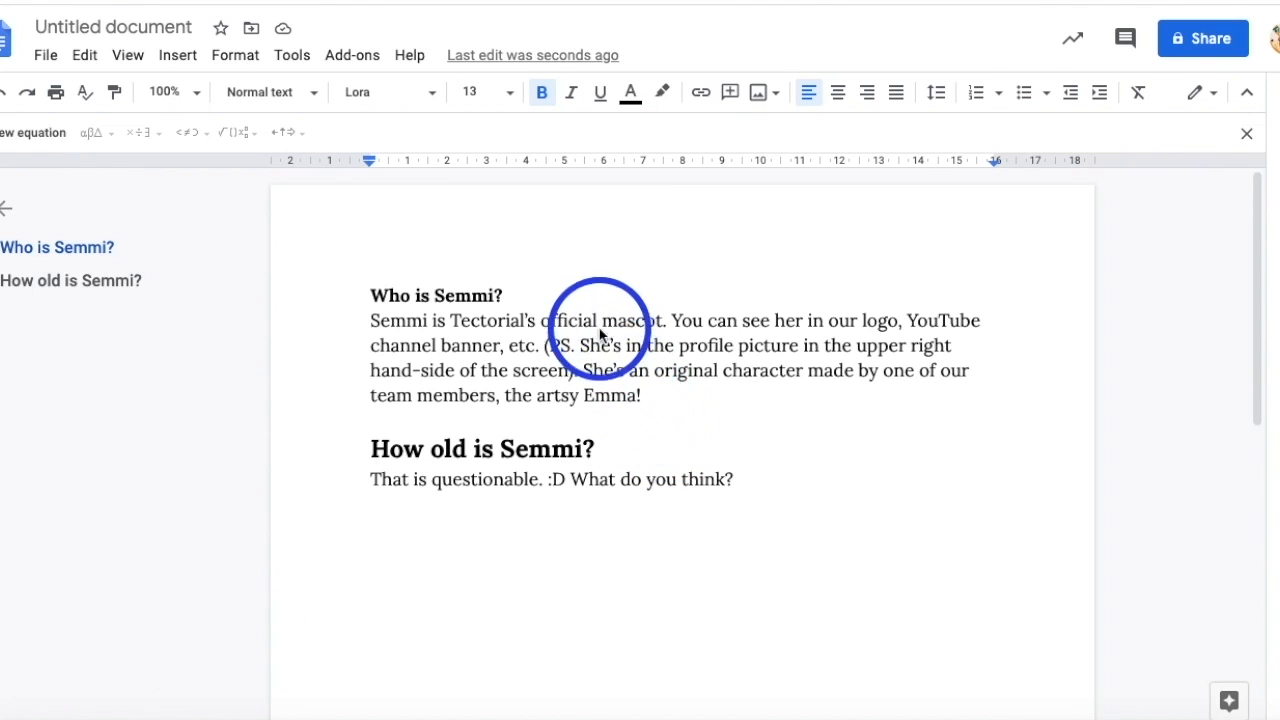
mouse_move(448, 208)
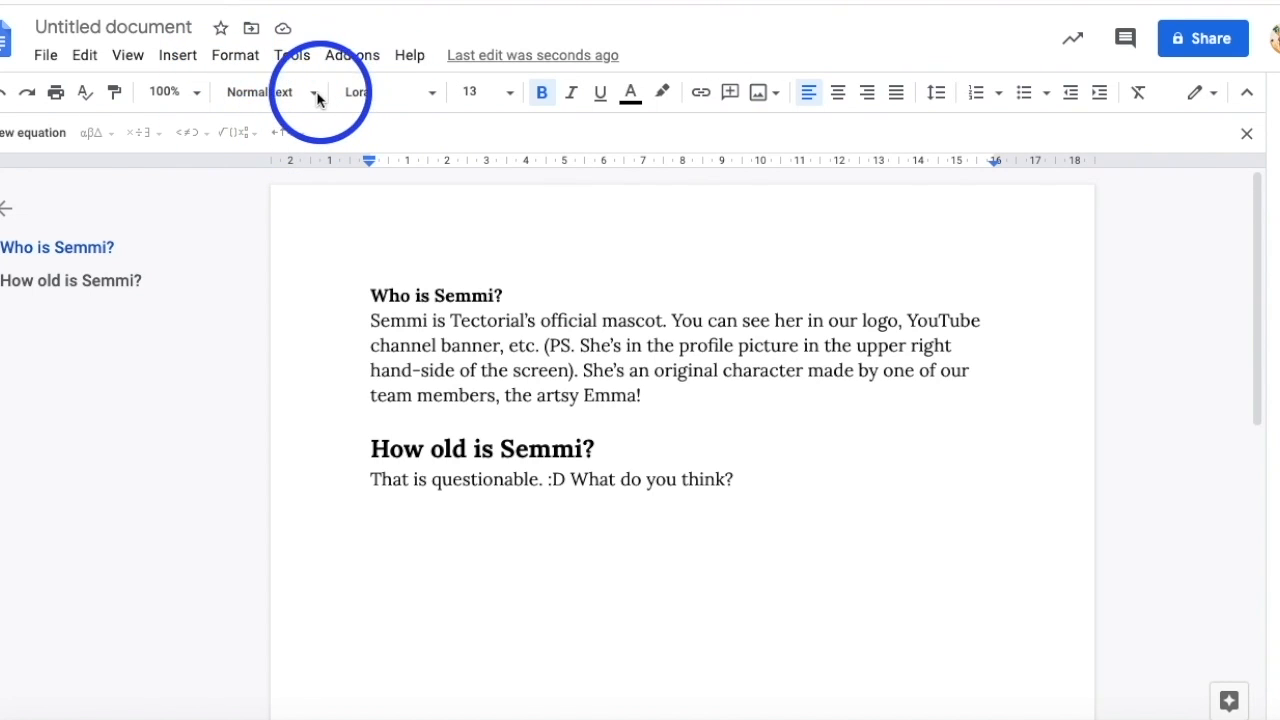
Make 'Who is Semmi?' a Heading 2 line and save the current styles as my default styles.
click(314, 92)
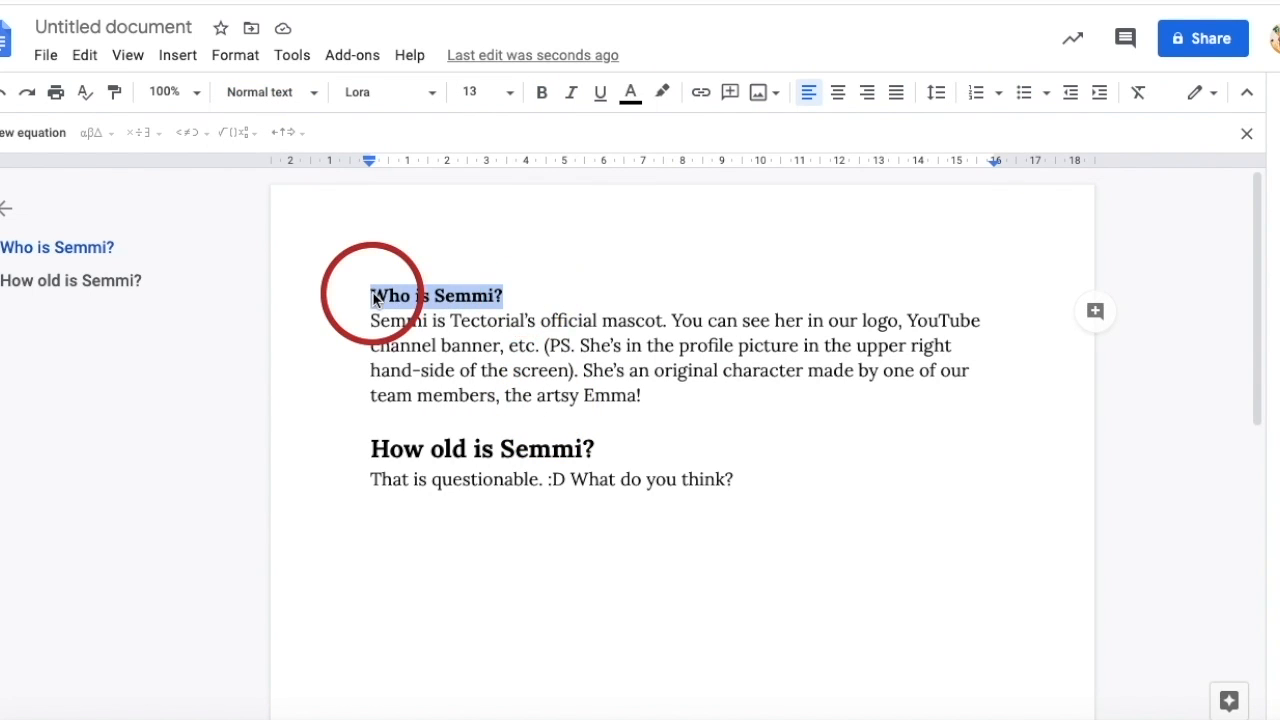
click(268, 92)
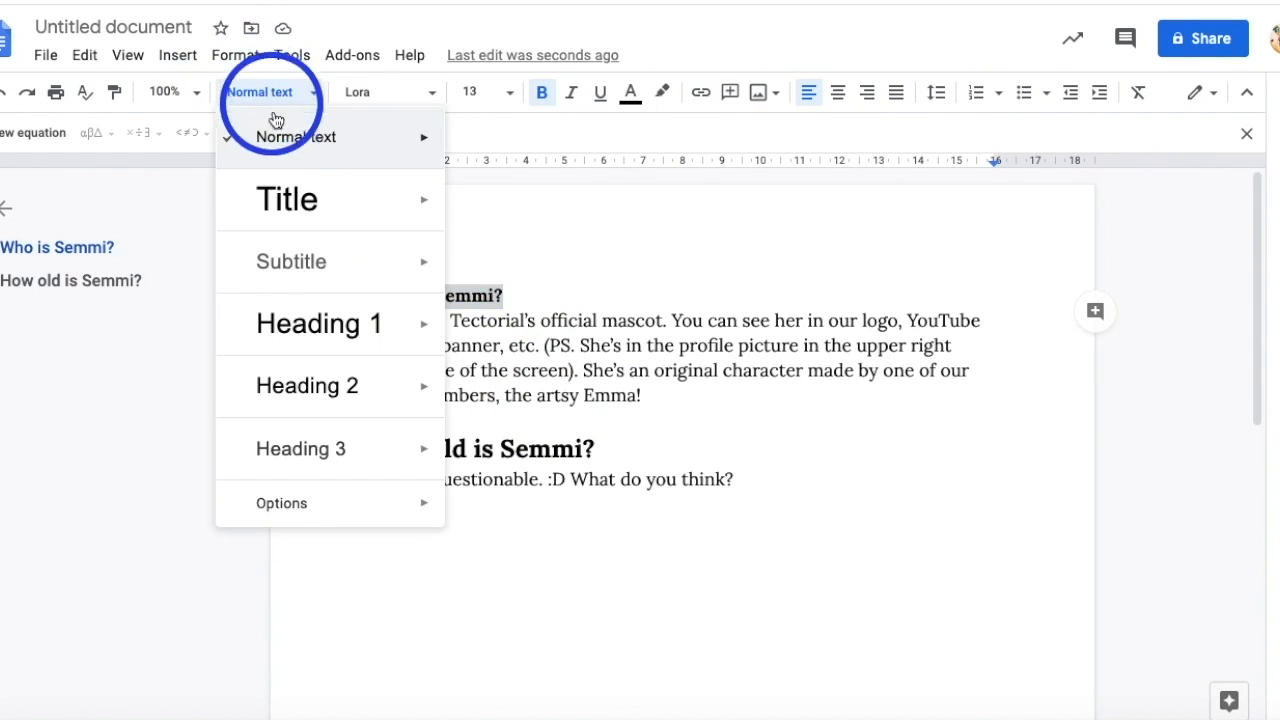
mouse_move(384, 344)
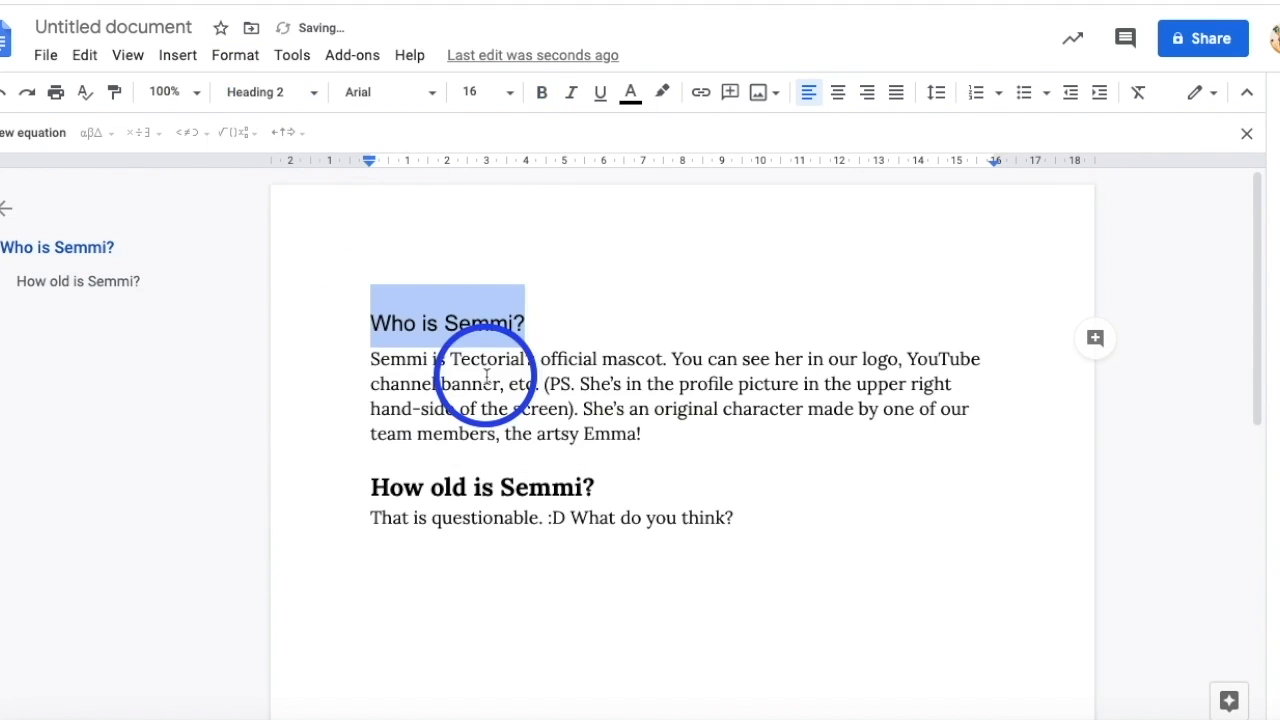
click(612, 488)
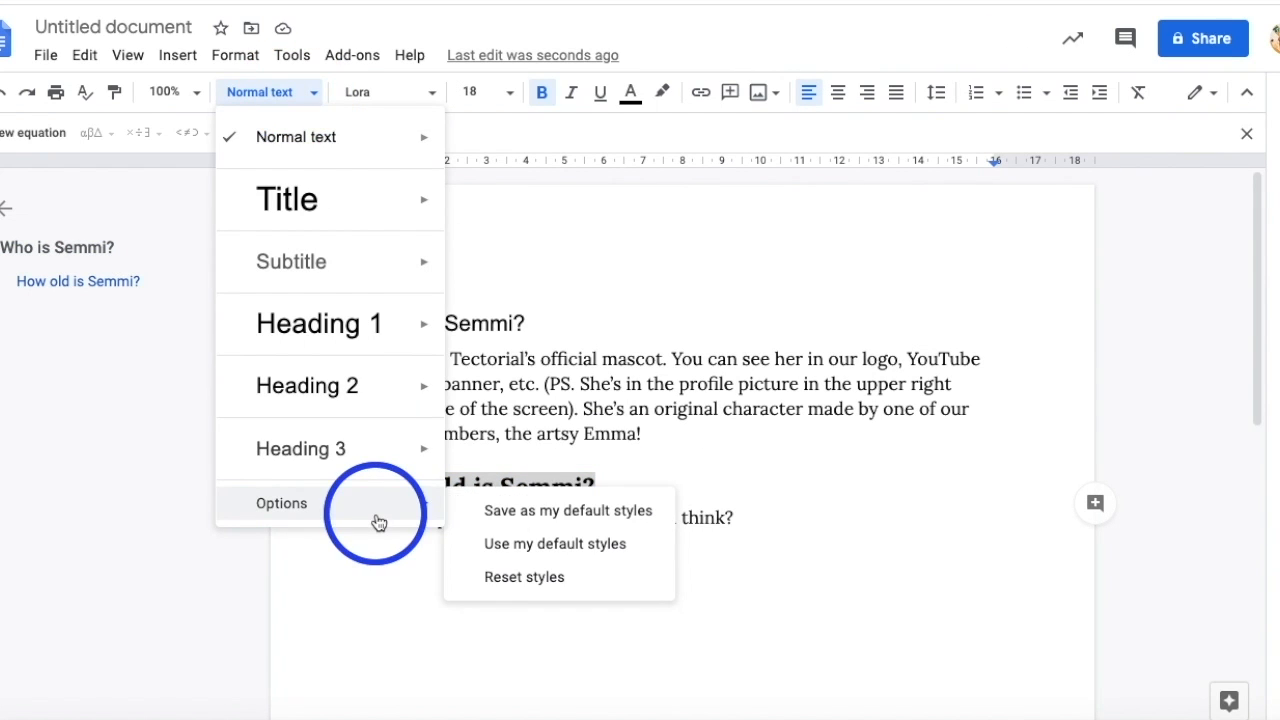
click(568, 510)
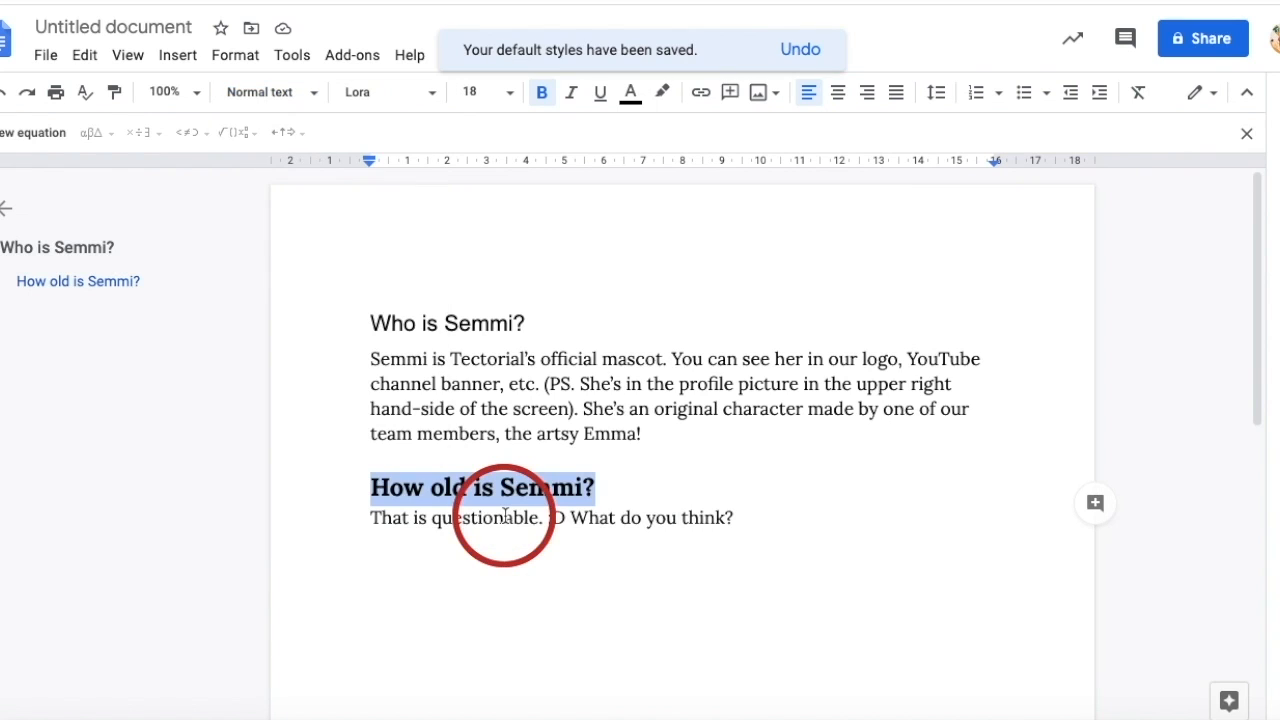
mouse_move(696, 476)
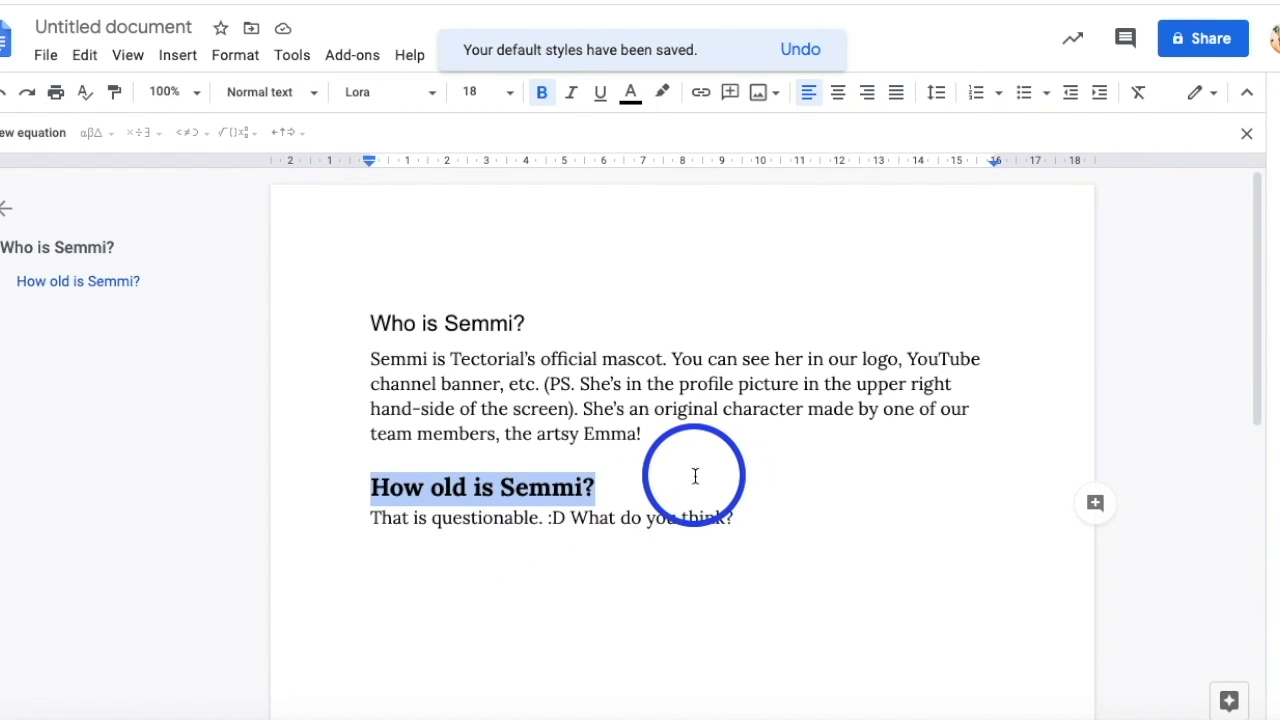
Choose a paragraph style for the 'How old is Semmi?' line.
click(262, 92)
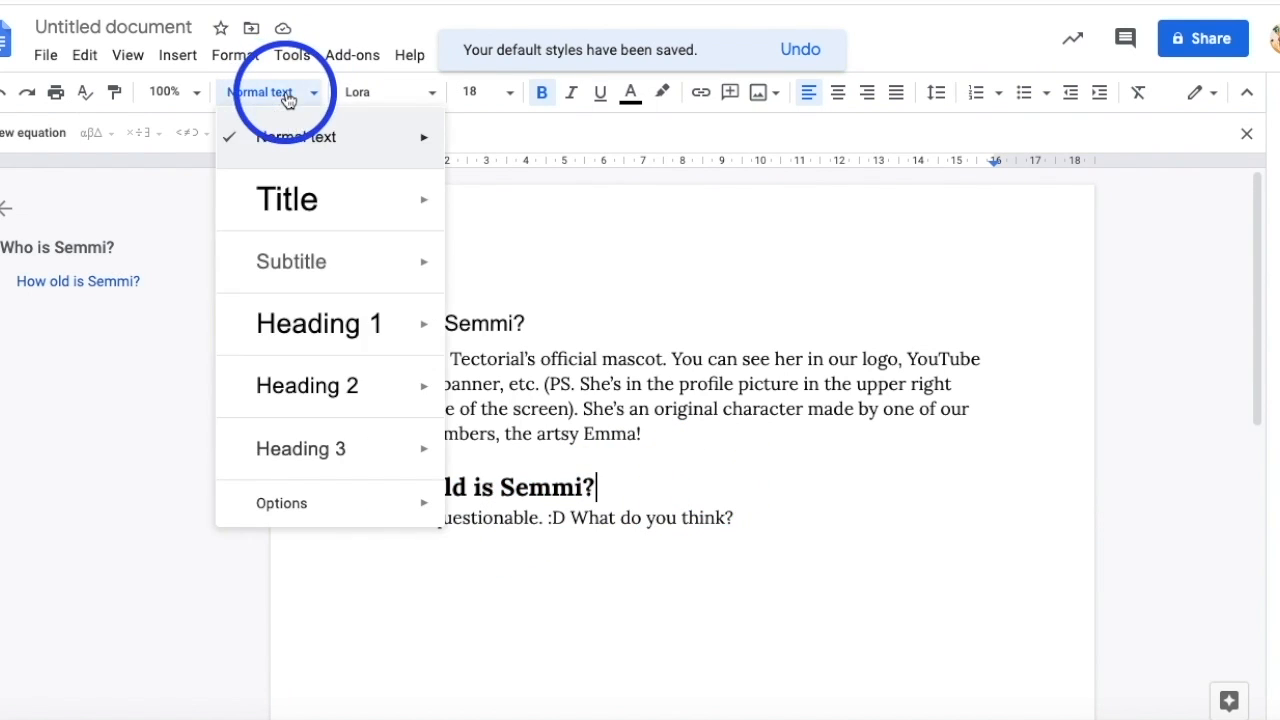
click(282, 504)
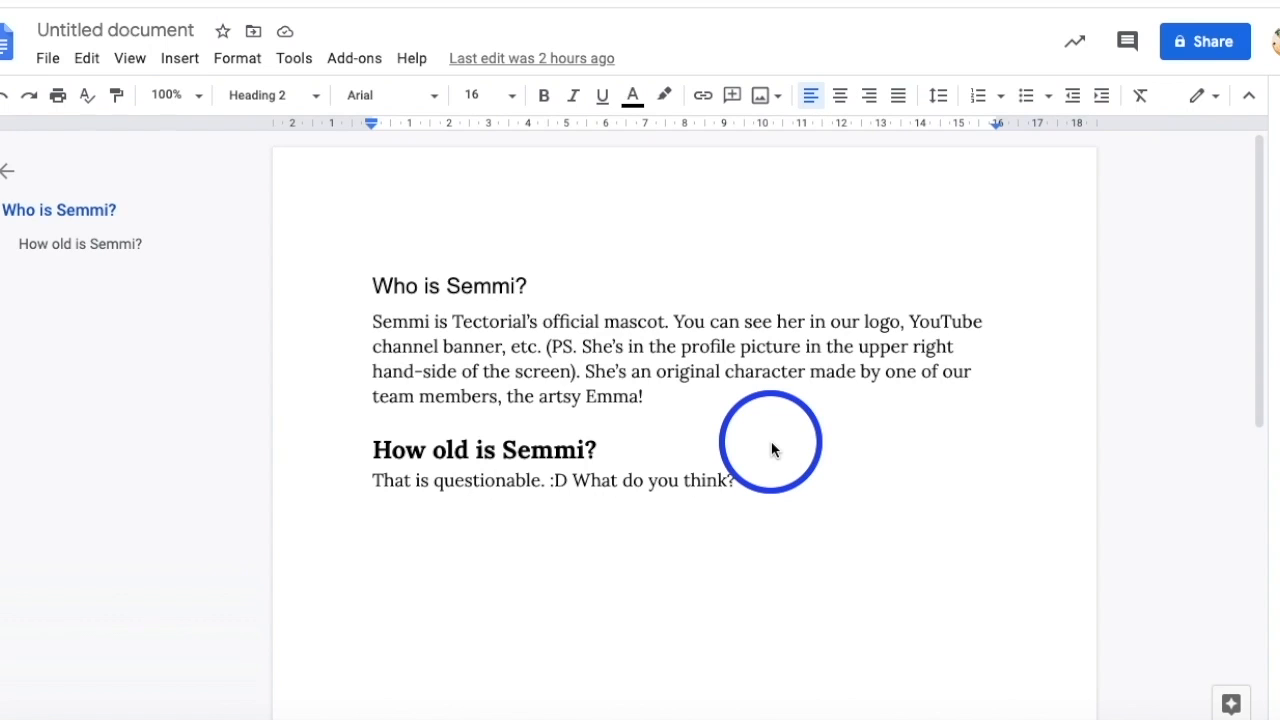
mouse_move(596, 340)
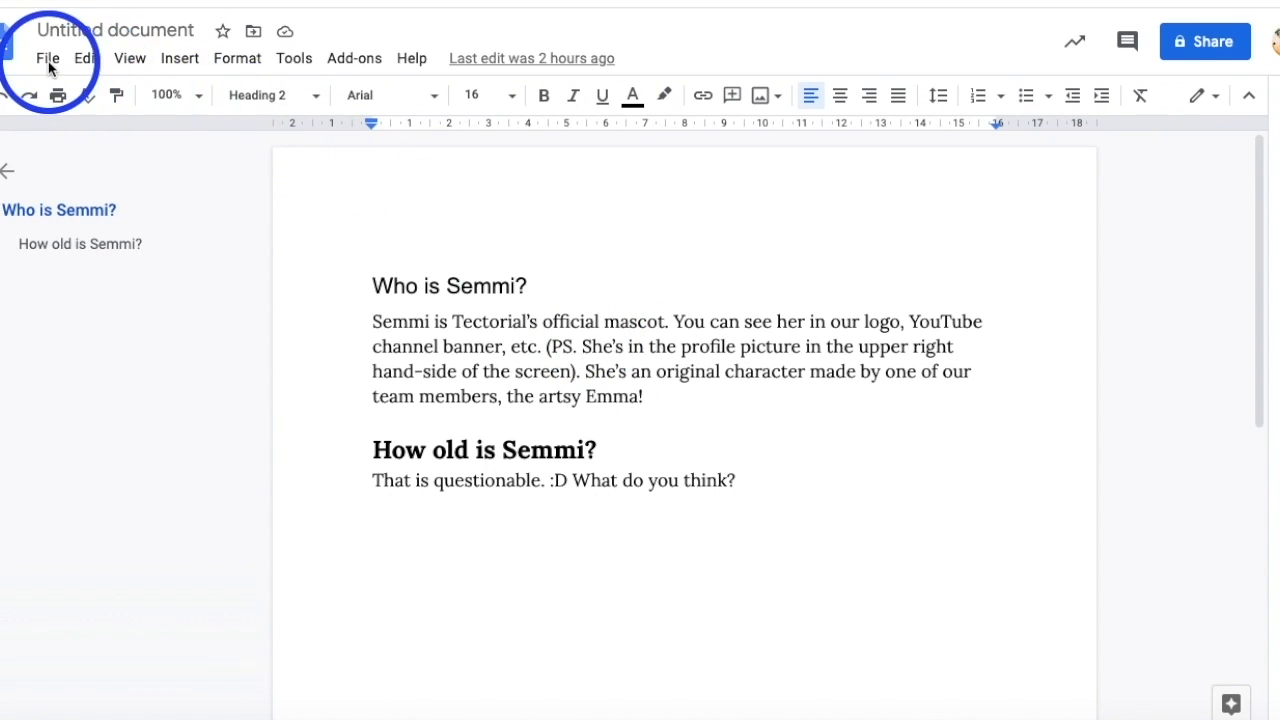
Turn on offline access for the Semmi document via File > Make available offline and confirm.
click(48, 58)
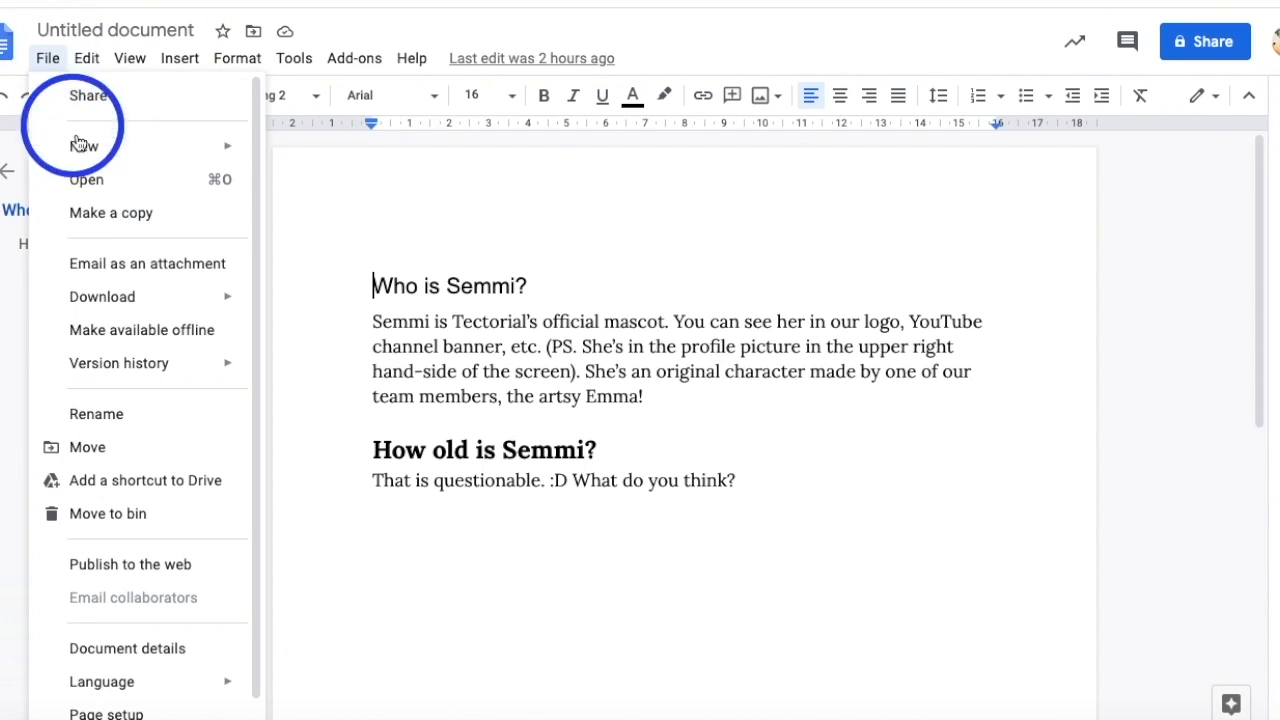
click(140, 328)
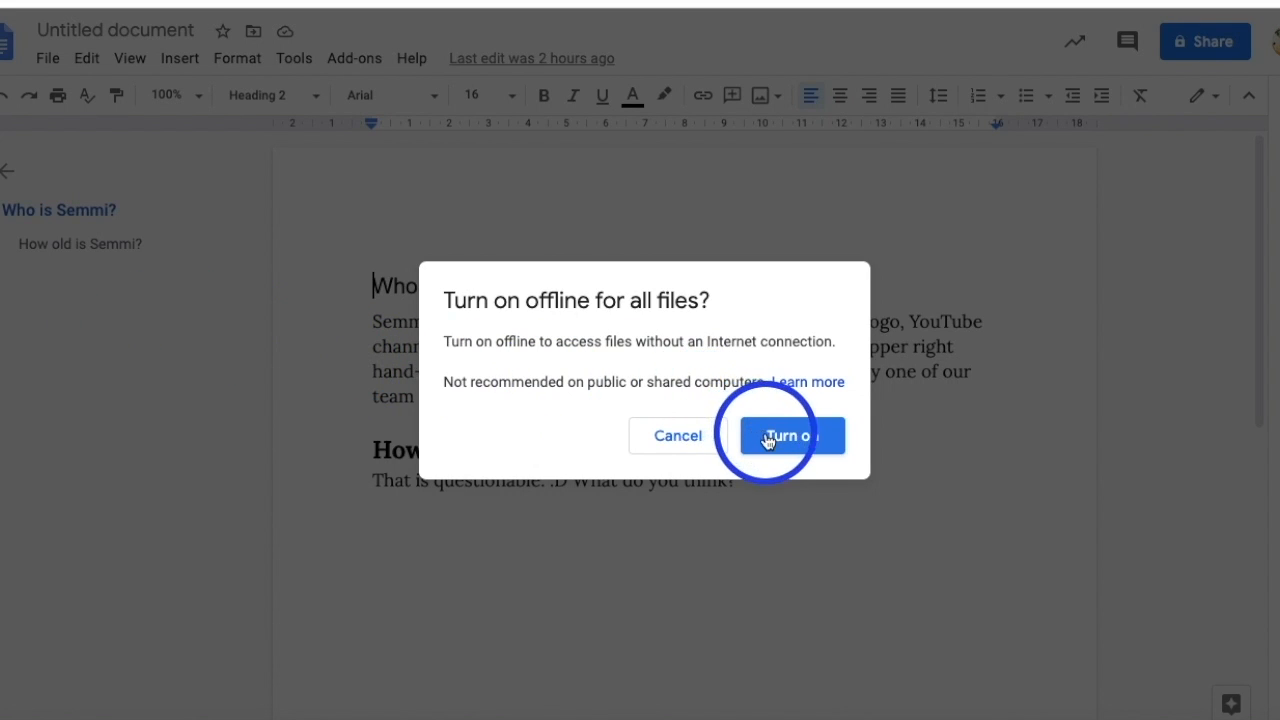
click(792, 436)
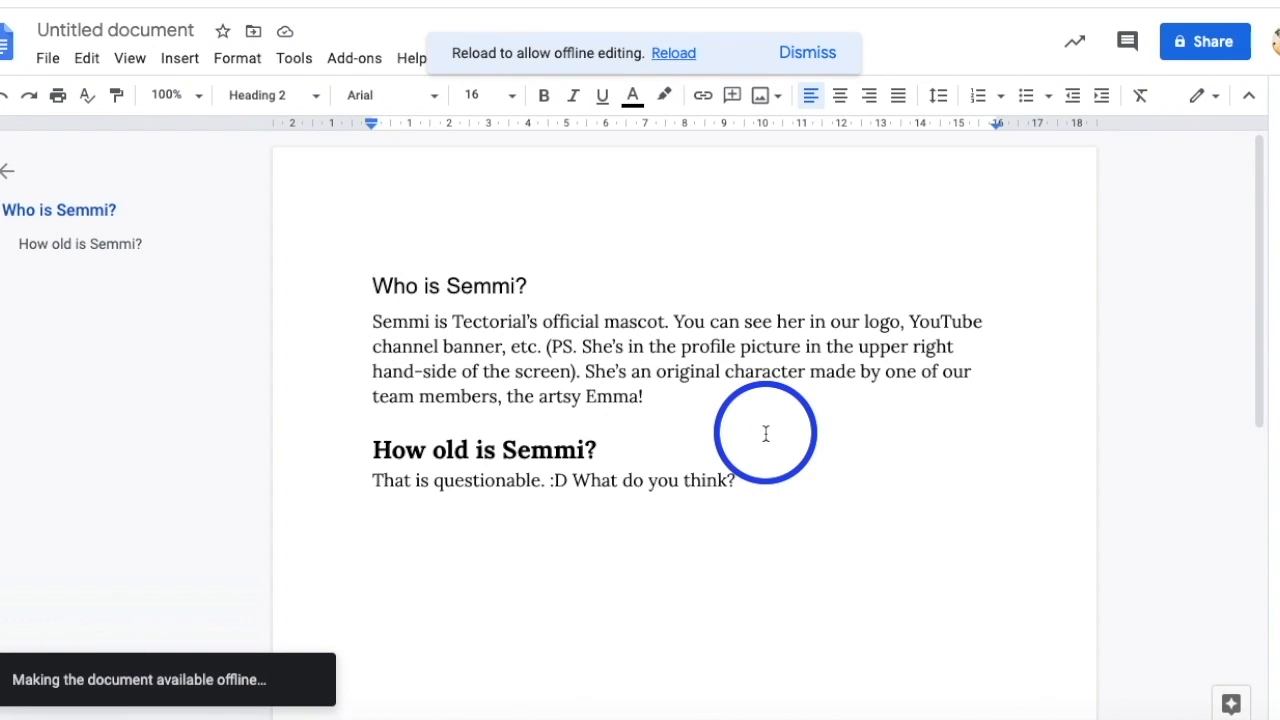